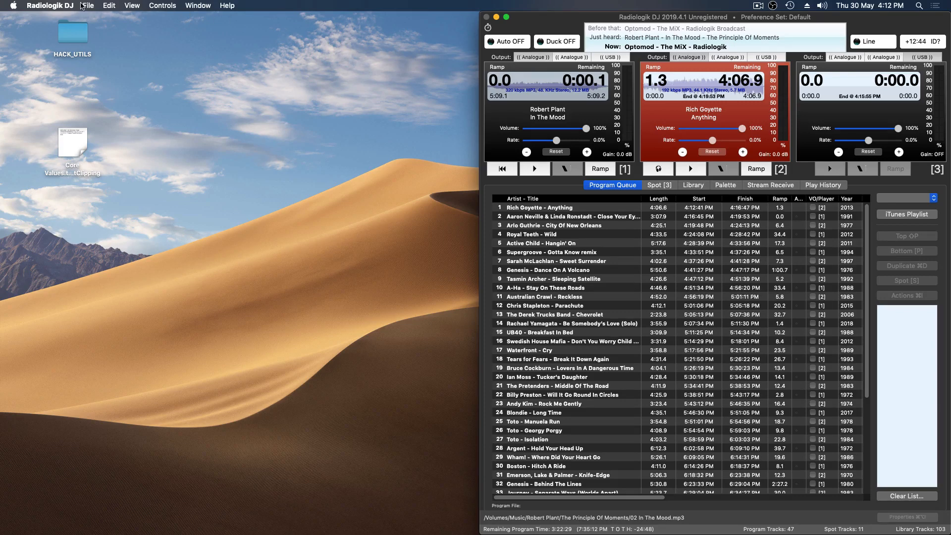
# Enable the Files option in Radiologik DJ's Publishing preferences
pyautogui.click(51, 5)
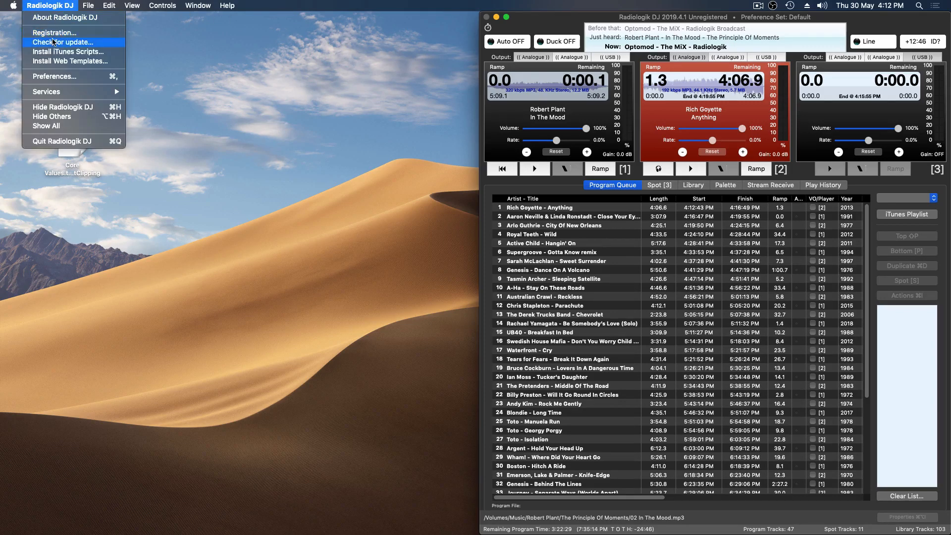
pyautogui.click(54, 76)
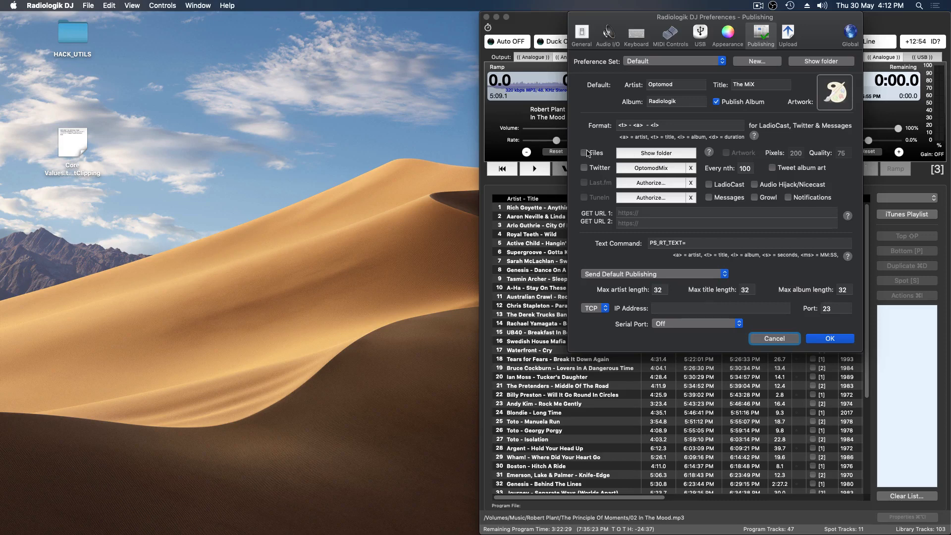
pyautogui.click(586, 152)
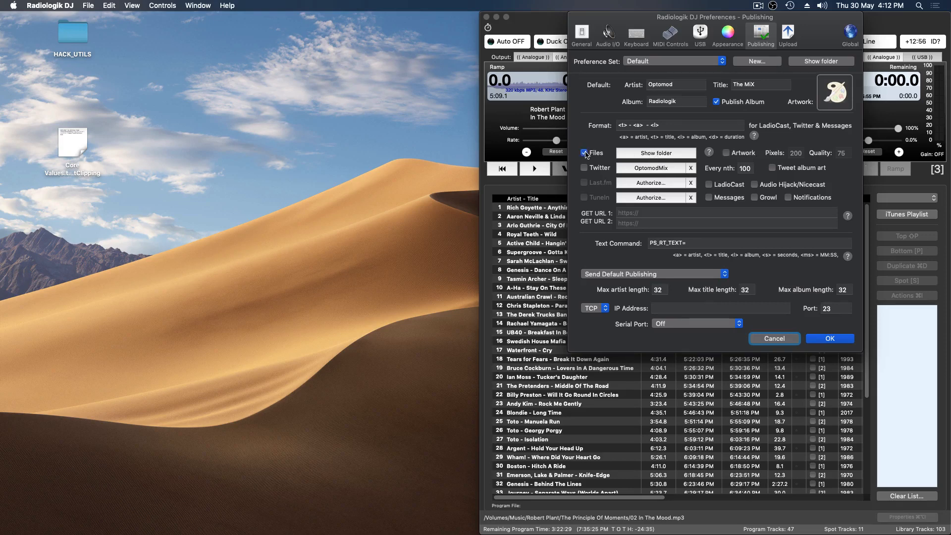
pyautogui.click(585, 152)
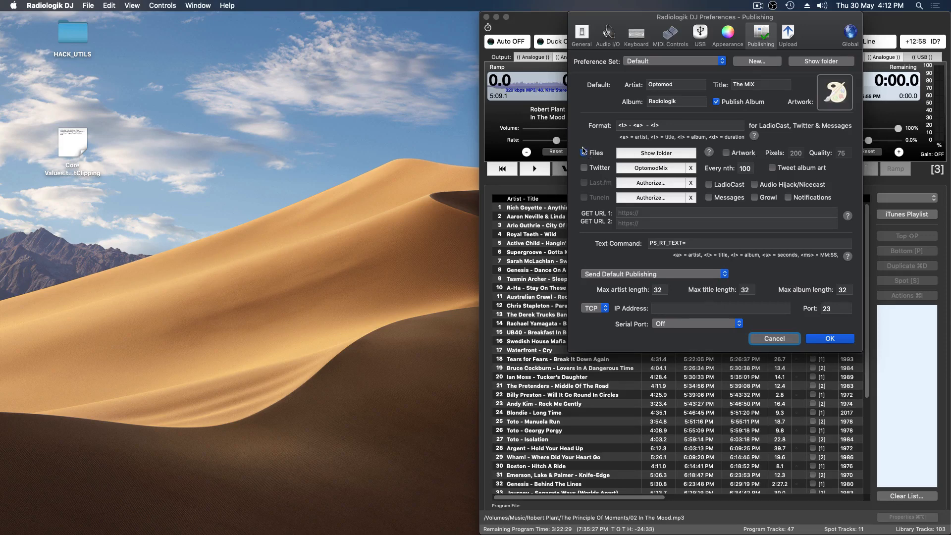
pyautogui.click(585, 152)
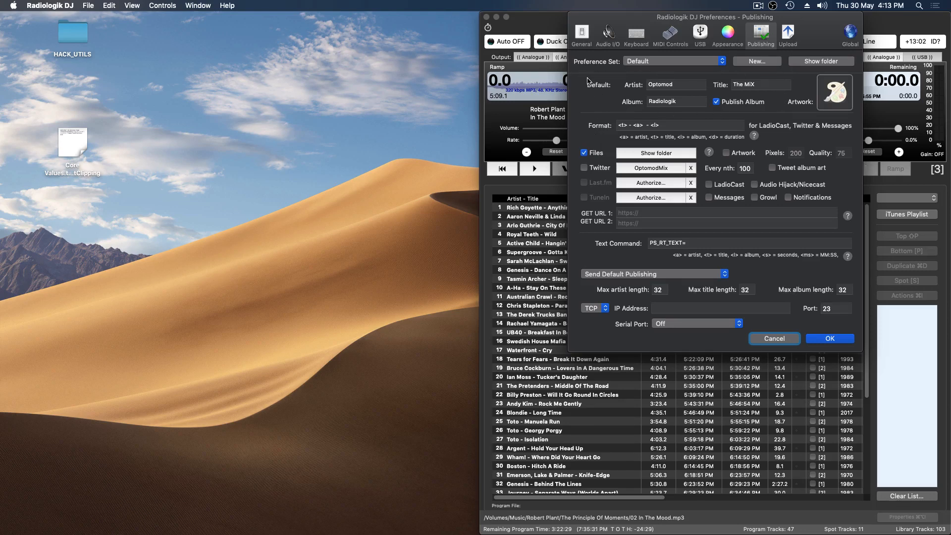
pyautogui.moveTo(803, 26)
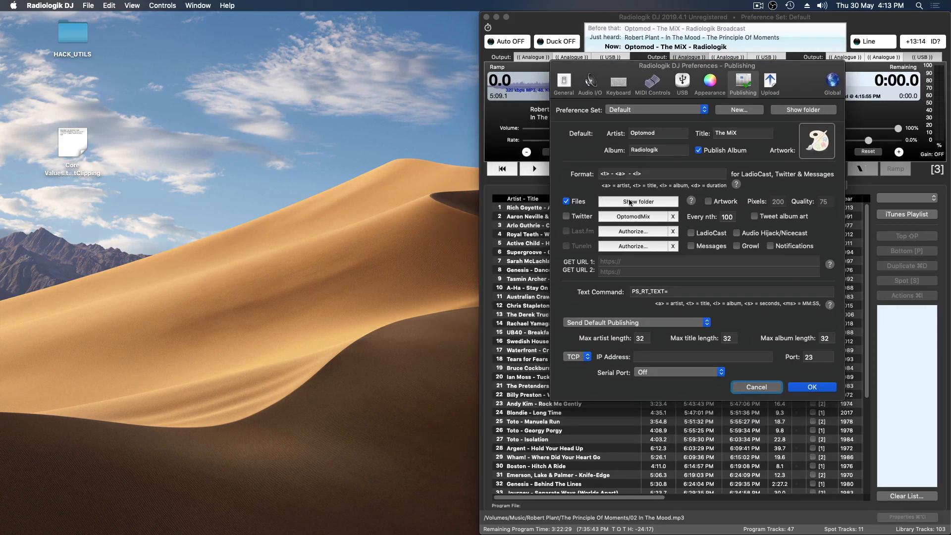
# Reveal Radiologik's Web publishing folder in Finder via Show folder
pyautogui.click(637, 201)
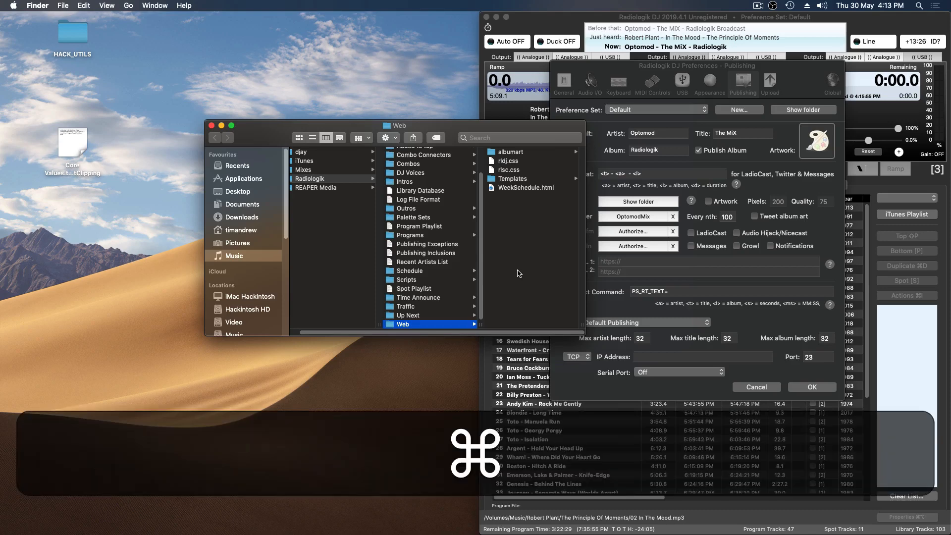
pyautogui.write('screenf')
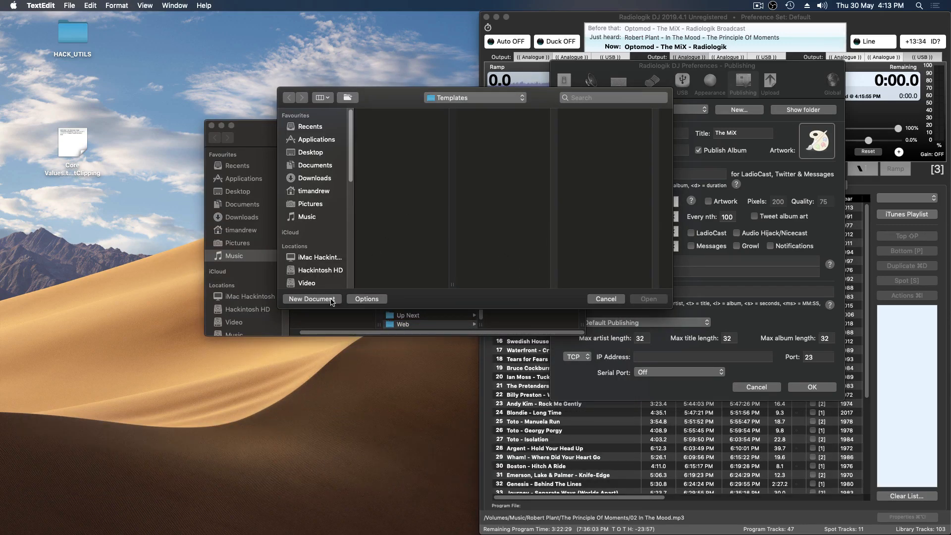
# Create a new blank TextEdit document and confirm it is set to plain text
pyautogui.click(312, 298)
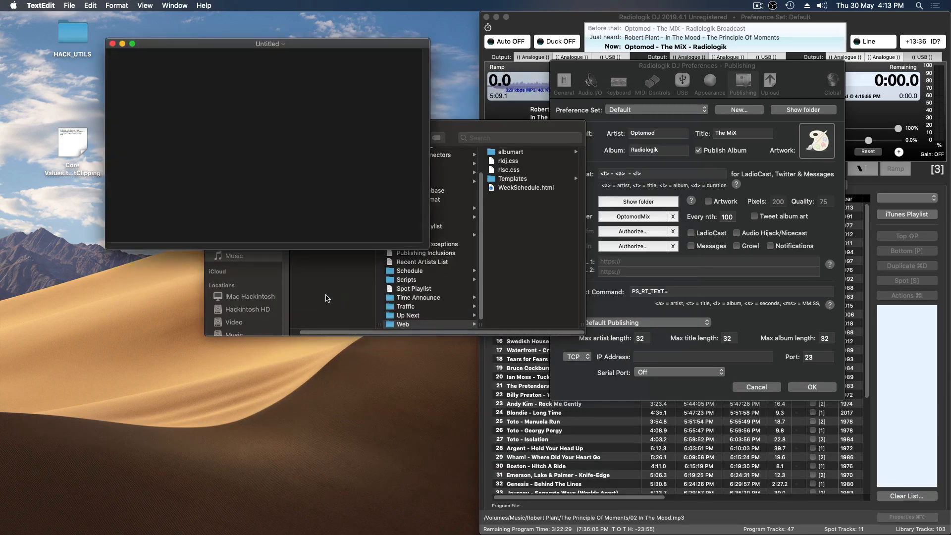
pyautogui.click(117, 6)
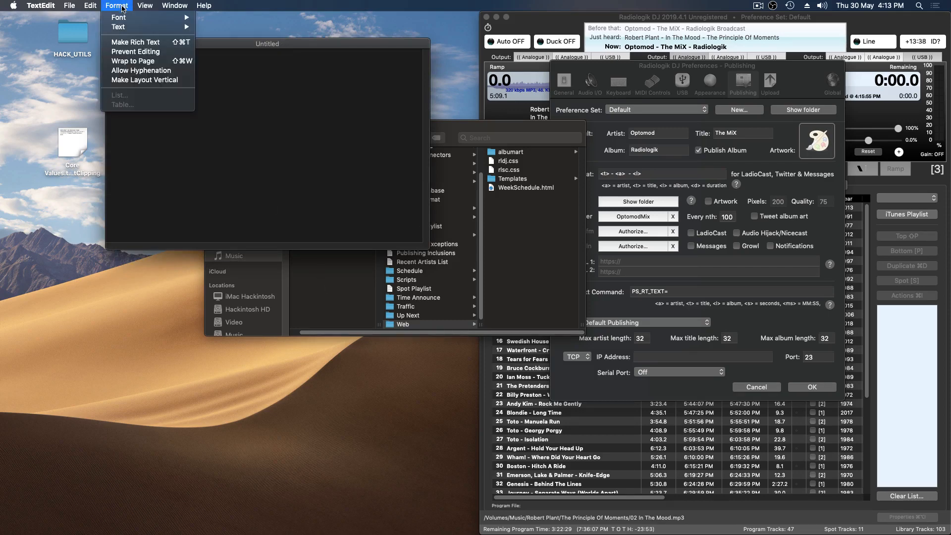
pyautogui.moveTo(118, 27)
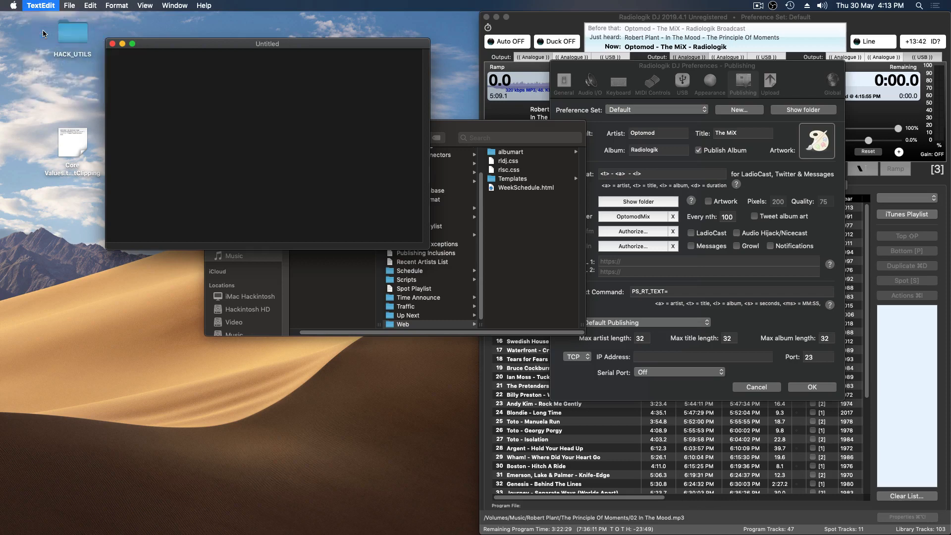
pyautogui.click(41, 6)
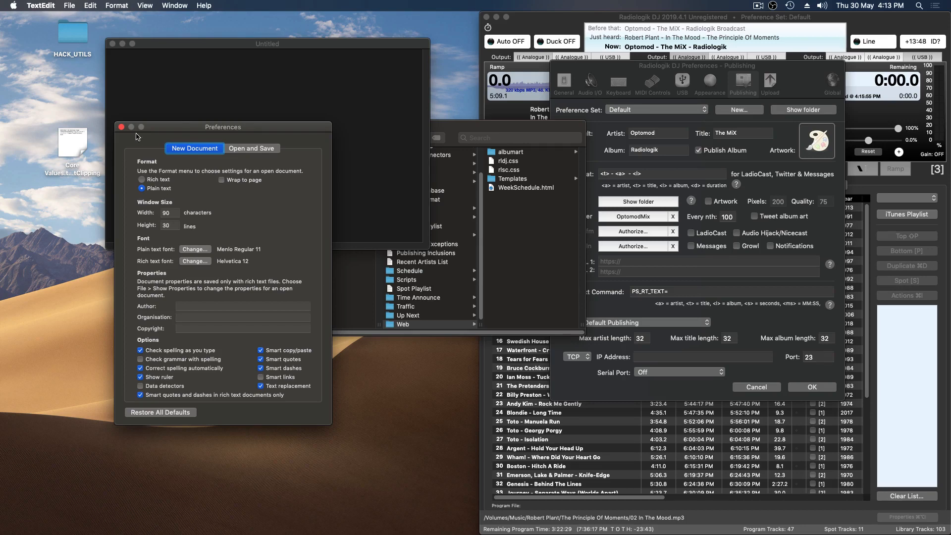
pyautogui.click(121, 127)
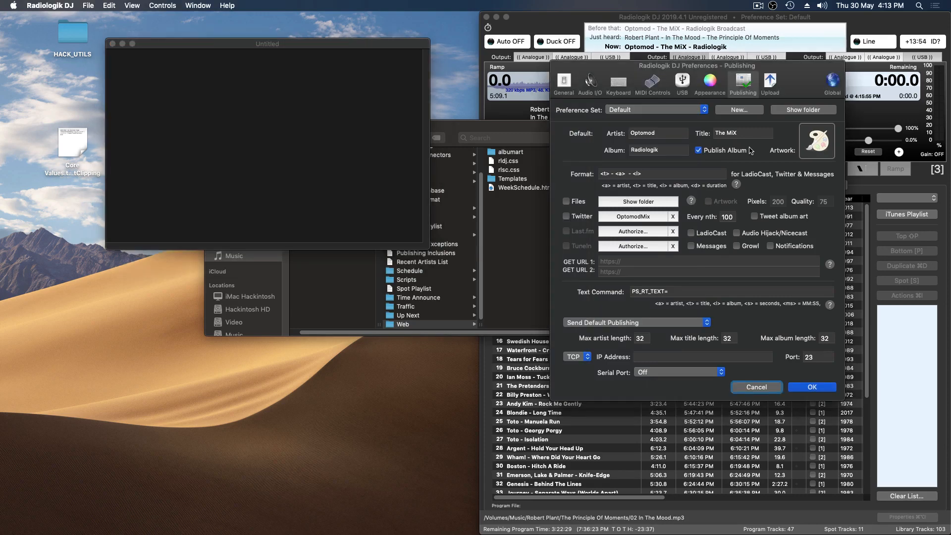
pyautogui.moveTo(582, 196)
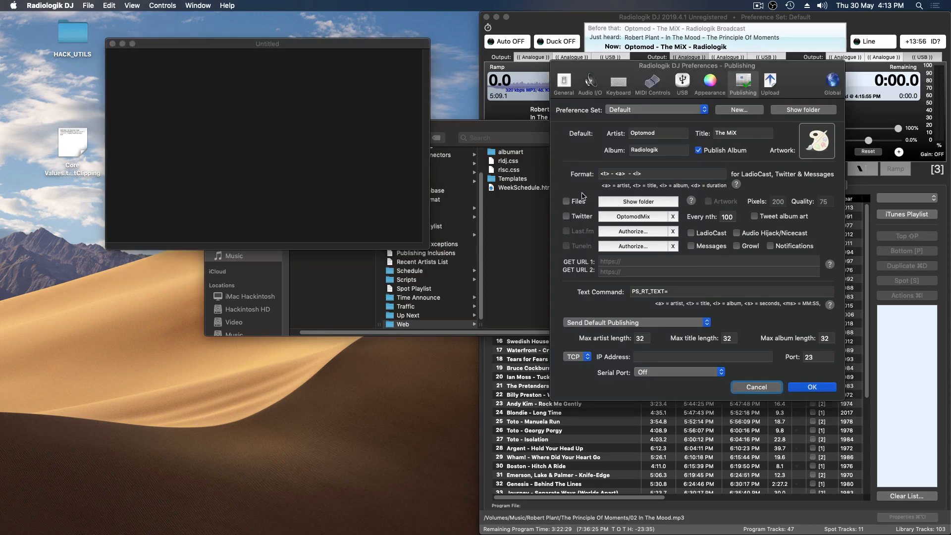
# Re-enable the Files publishing option in Radiologik DJ
pyautogui.click(566, 202)
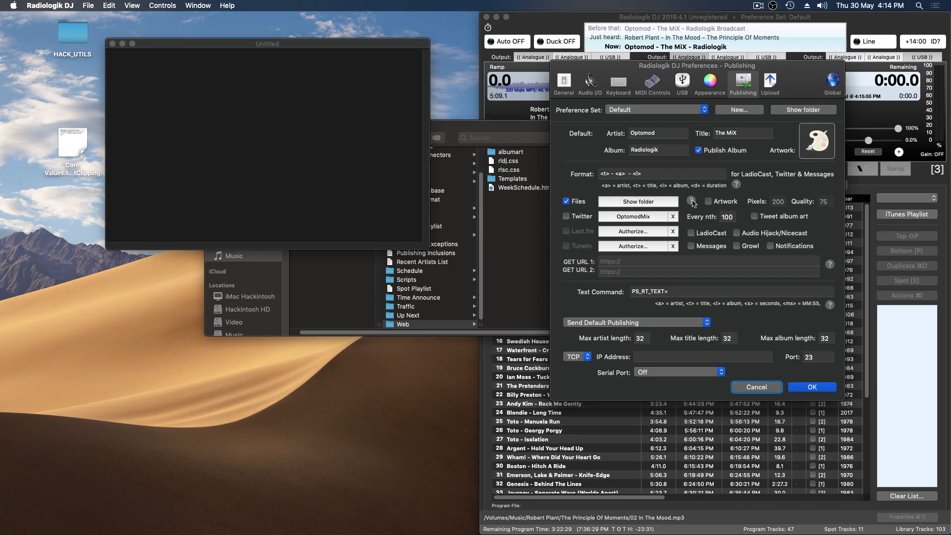
pyautogui.moveTo(944, 474)
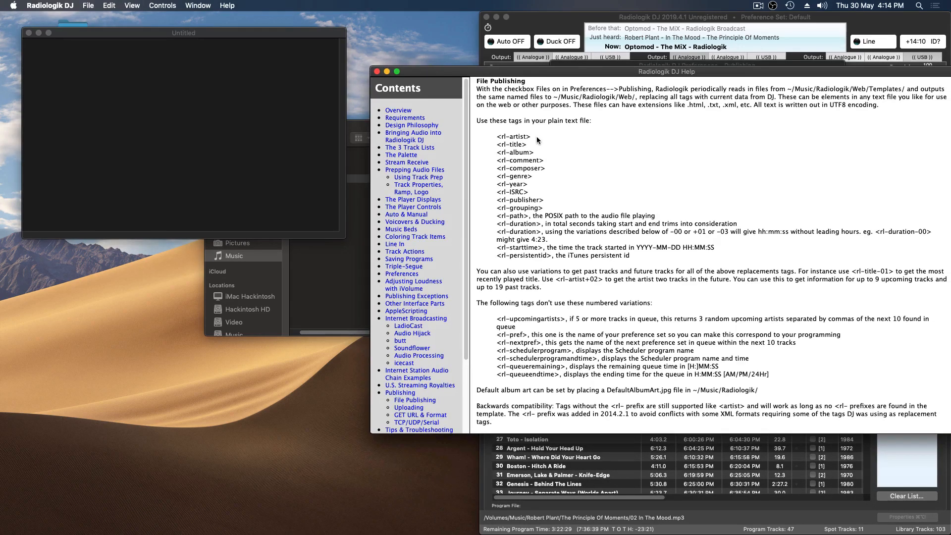
# Enter the <rl-artist> tag followed by a dash into the TextEdit template
pyautogui.doubleClick(512, 135)
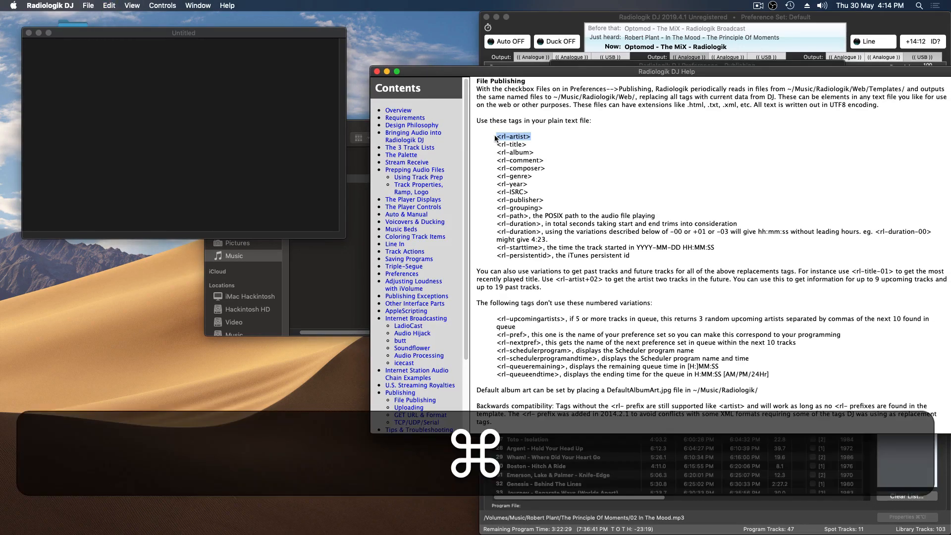
pyautogui.write('<rl-artist>')
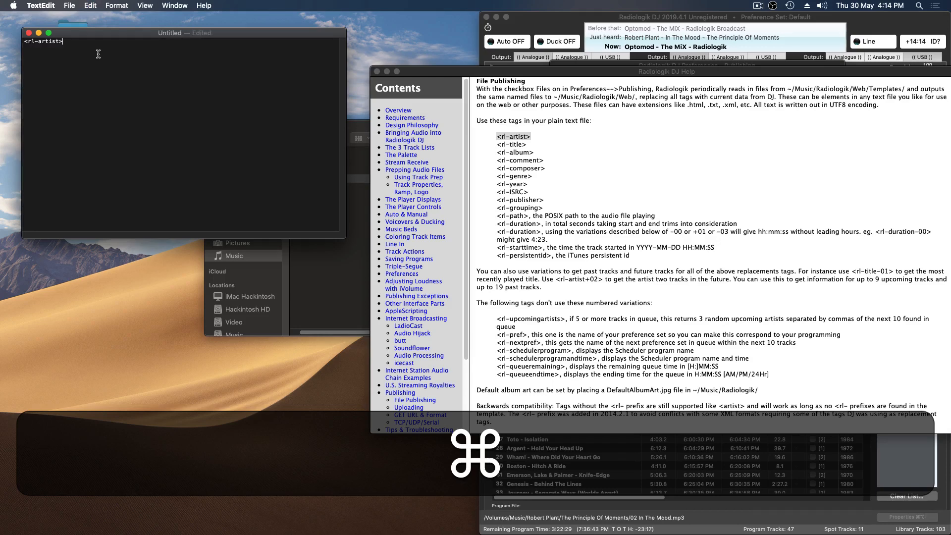
pyautogui.write('- <rl-title> - <rl-album>')
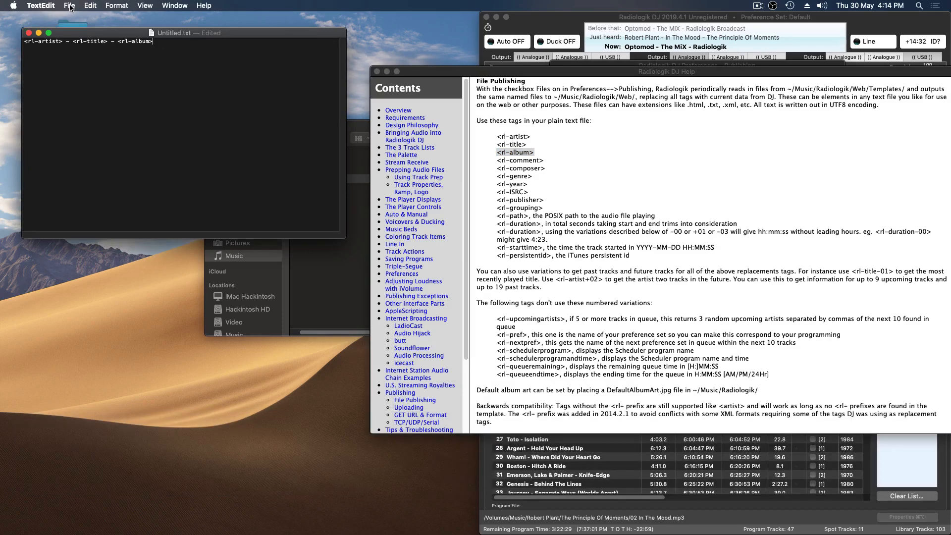
# Save the template as Now Playing.txt in Music > Radiologik > Web > Templates
pyautogui.click(69, 6)
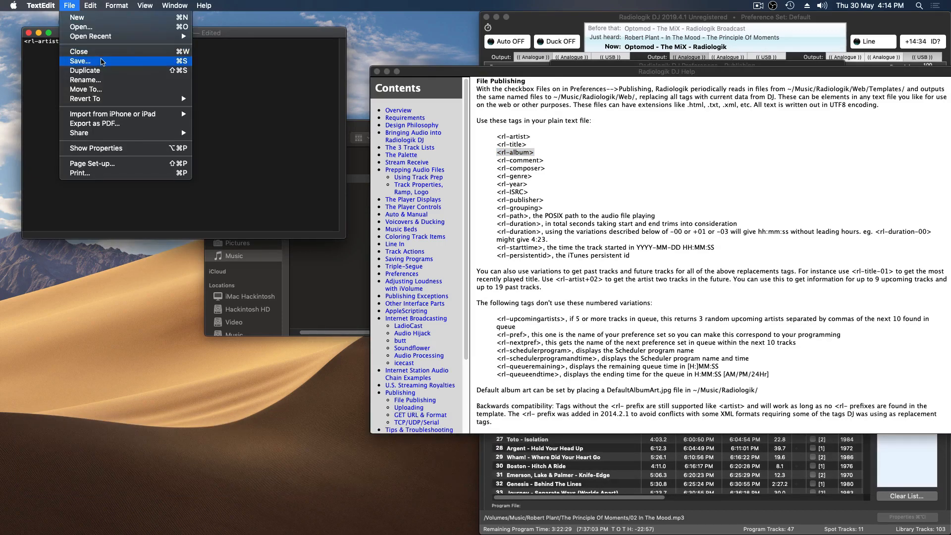
pyautogui.click(80, 61)
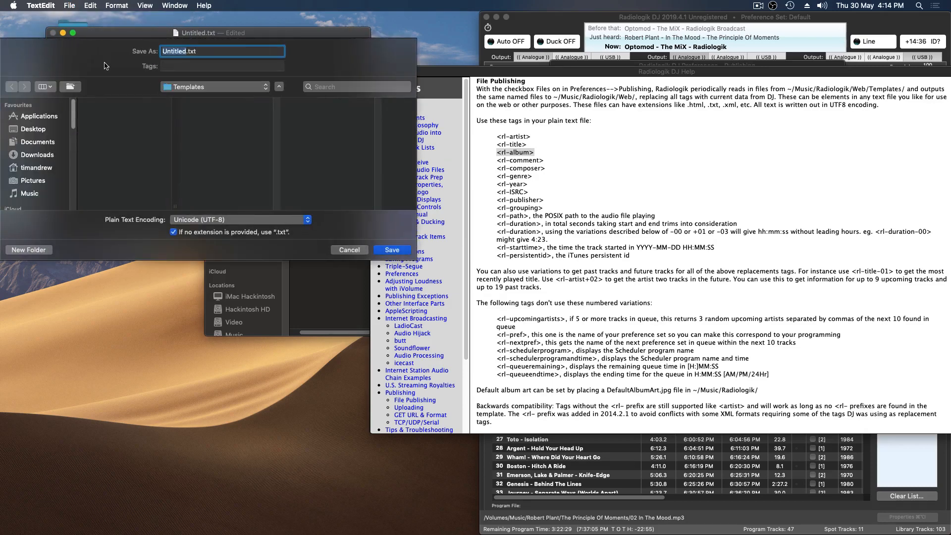
pyautogui.moveTo(288, 297)
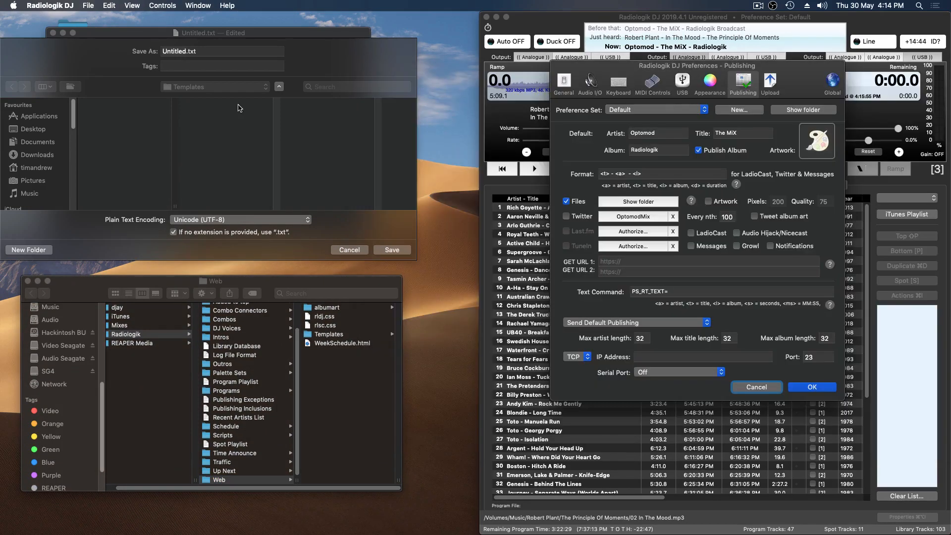
pyautogui.moveTo(42, 196)
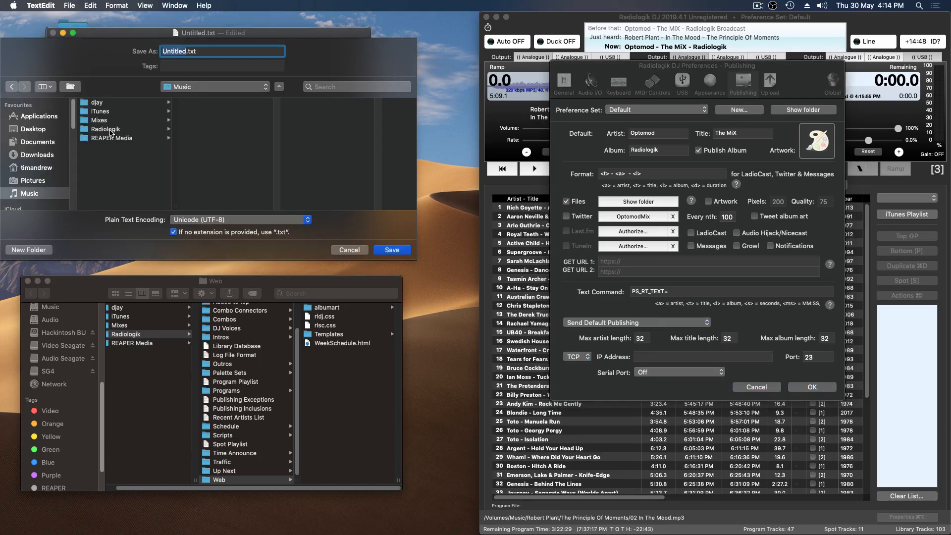
pyautogui.click(106, 129)
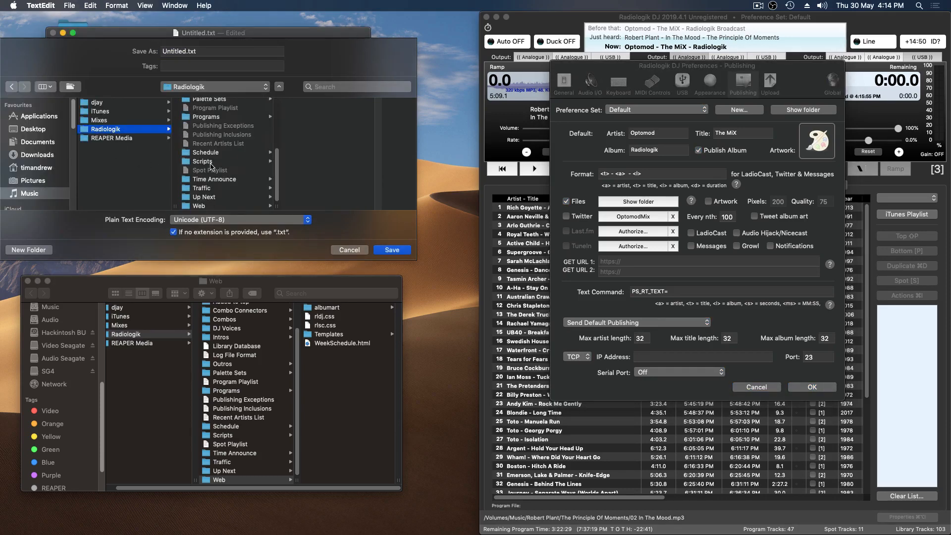
pyautogui.click(198, 206)
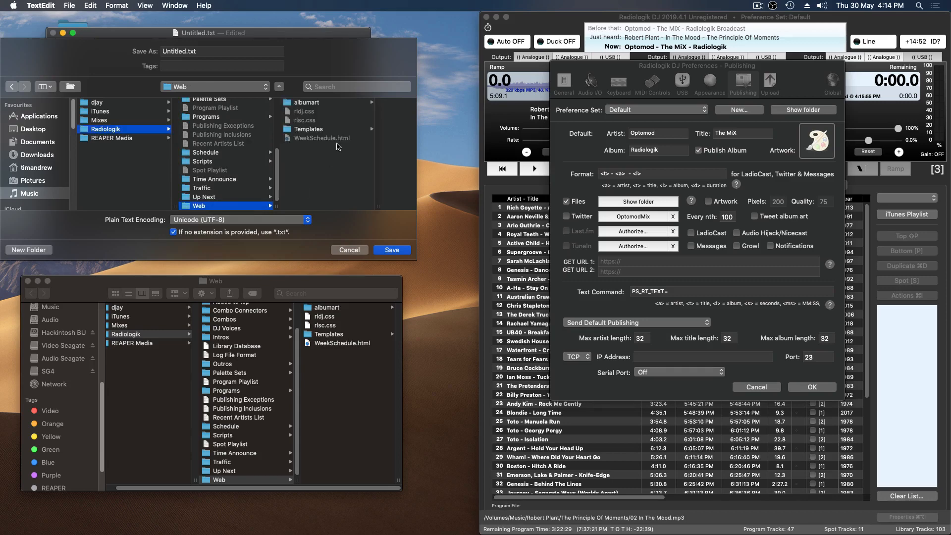
pyautogui.click(307, 128)
pyautogui.write('now P')
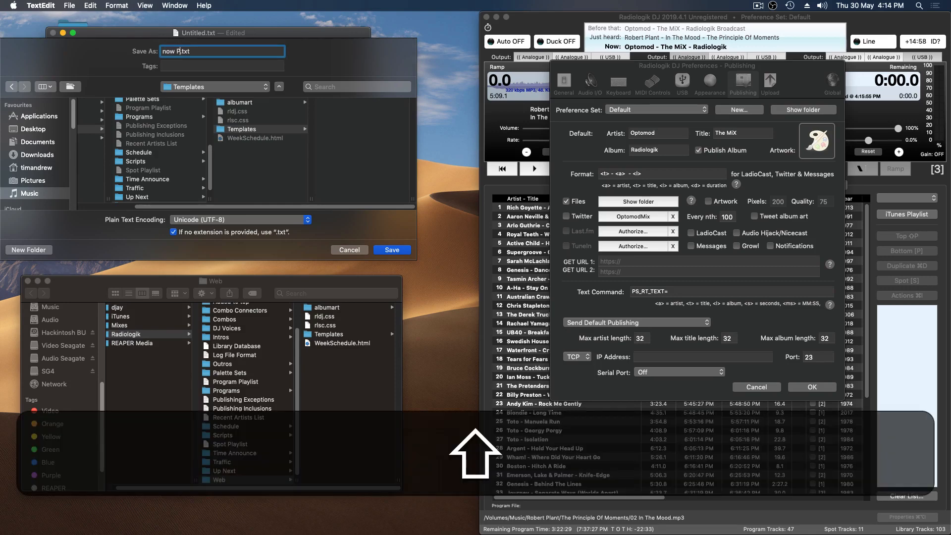
pyautogui.write('laying')
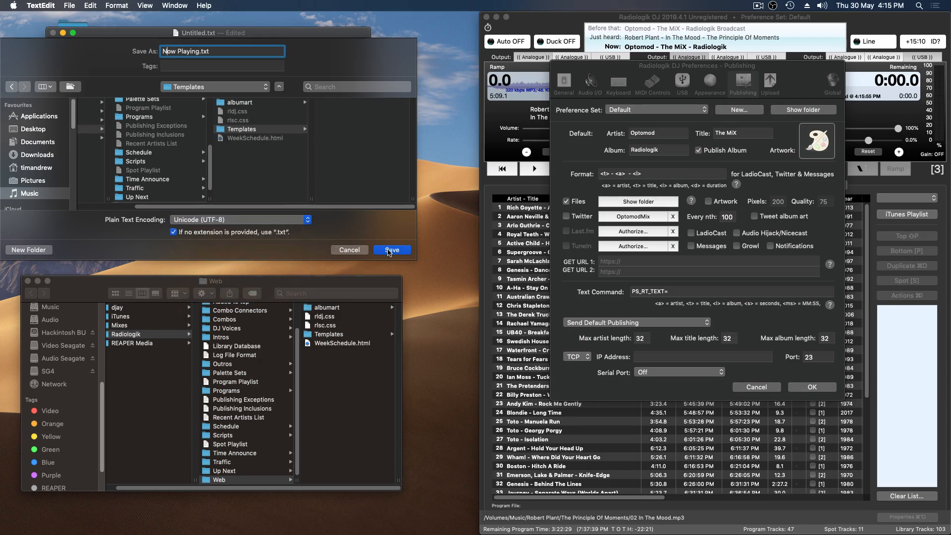
pyautogui.click(392, 250)
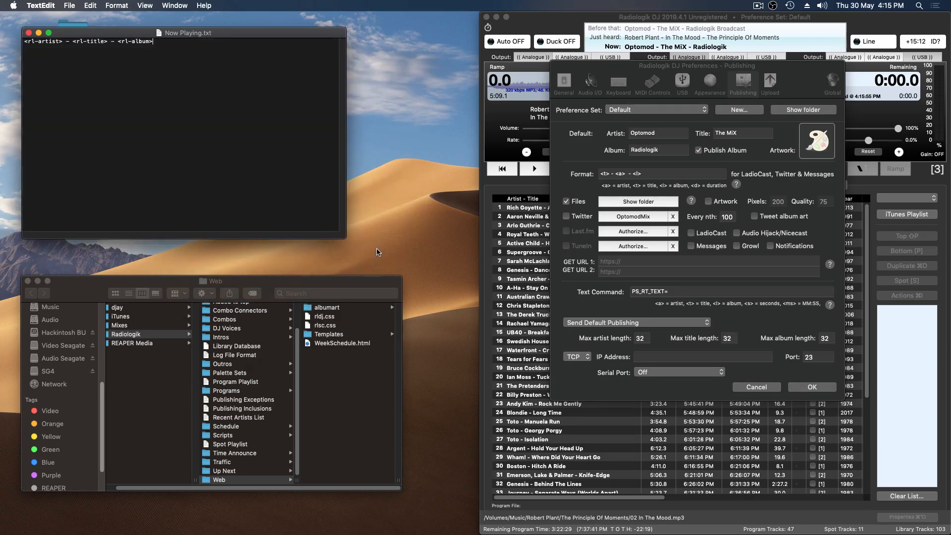
# Move Now Playing.txt from Templates up into the Web folder and close its TextEdit window
pyautogui.click(218, 480)
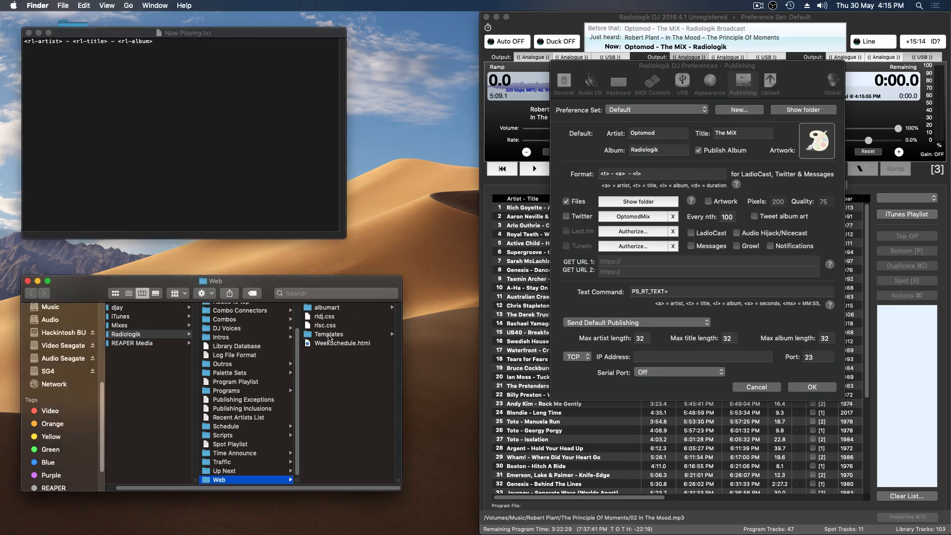
pyautogui.click(328, 333)
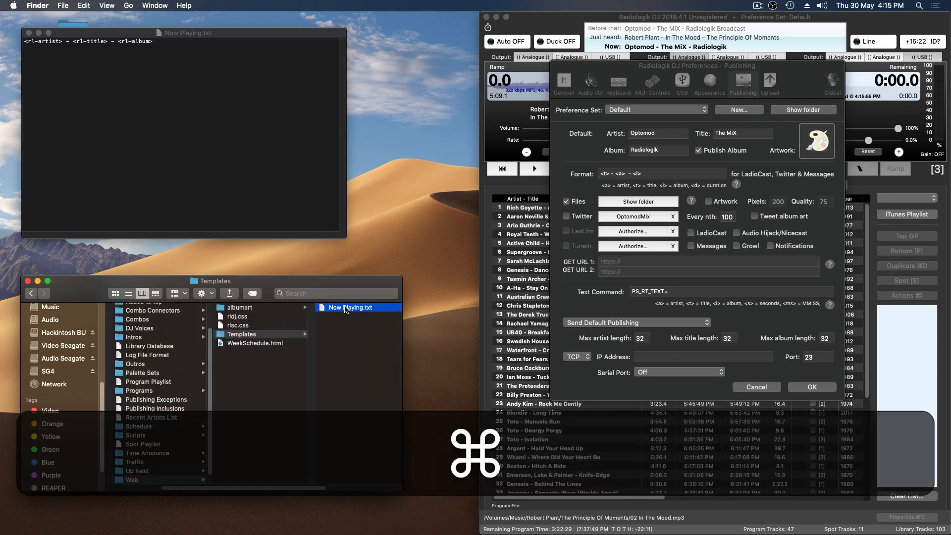
pyautogui.rightClick(348, 307)
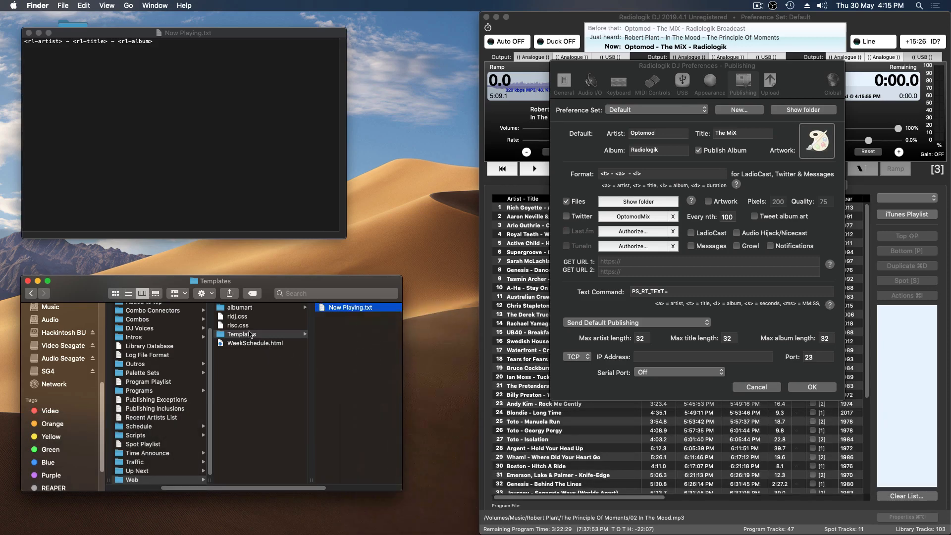
pyautogui.click(131, 480)
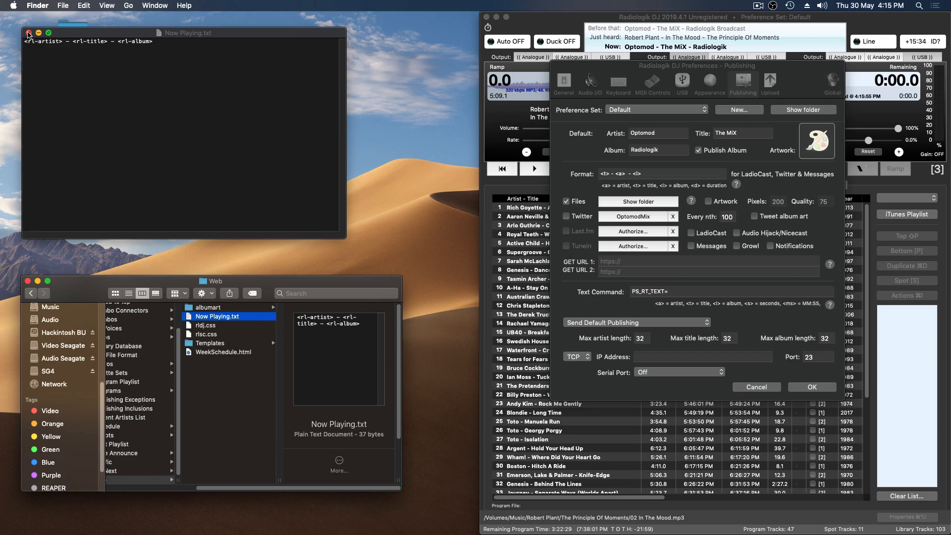
pyautogui.click(27, 33)
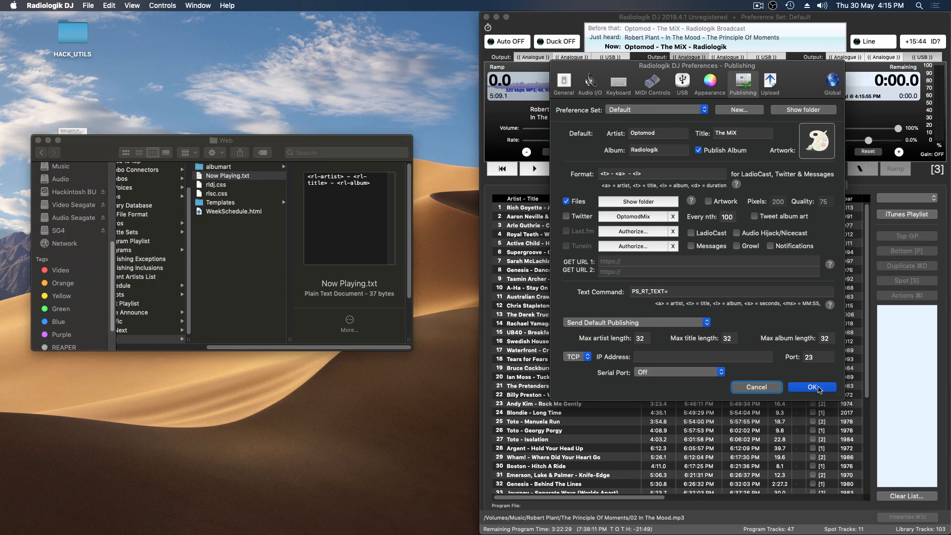
# Confirm Radiologik's publishing preferences with OK and switch to OBS Studio
pyautogui.click(812, 388)
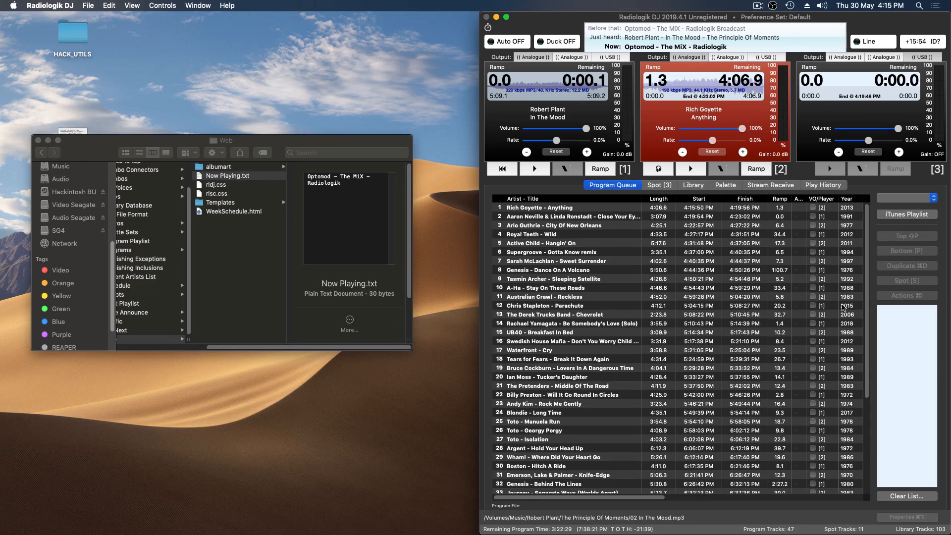
pyautogui.press('cmd+tab')
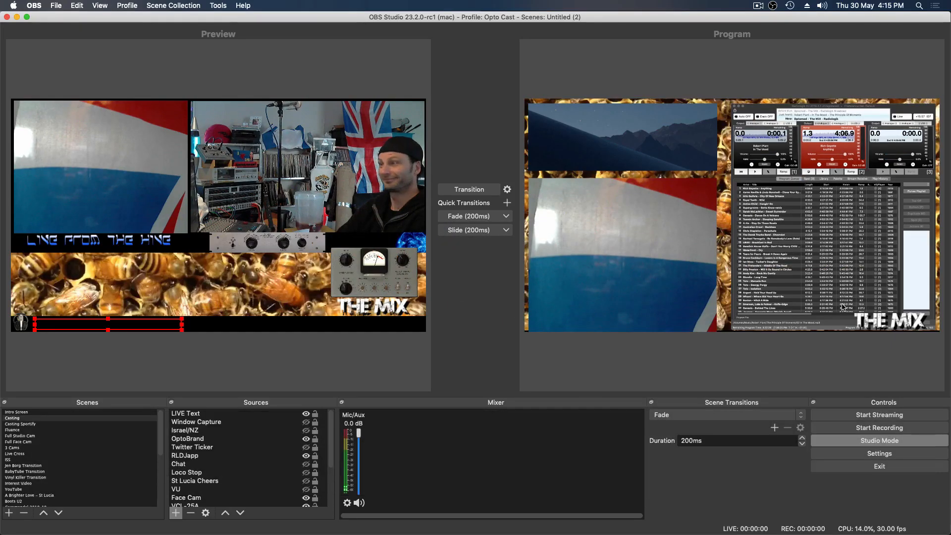
pyautogui.moveTo(483, 459)
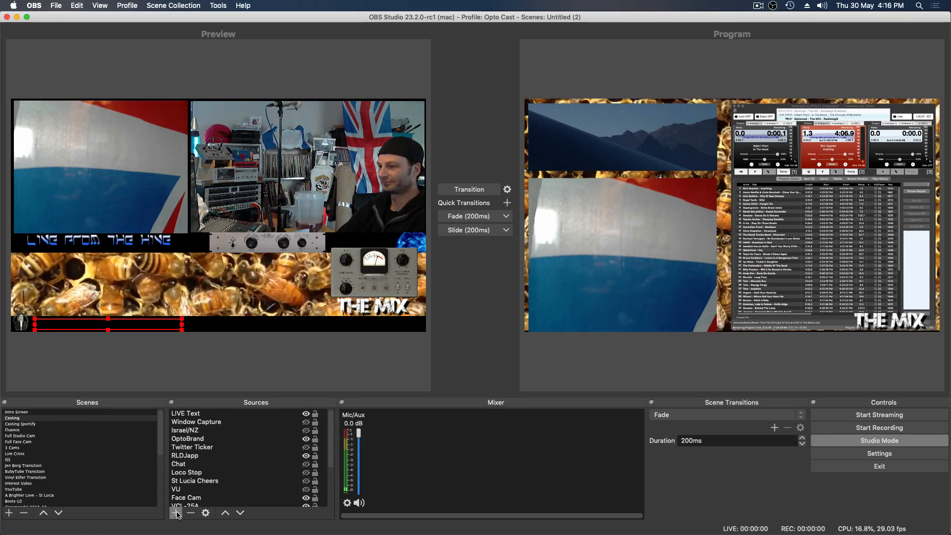
# Add a Text (FreeType 2) source in OBS named Song Title
pyautogui.click(176, 513)
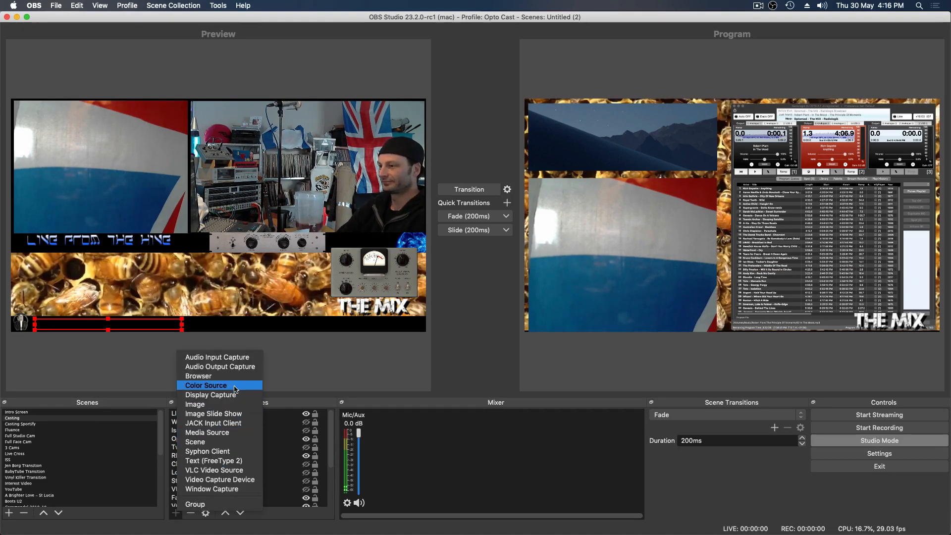
pyautogui.click(214, 460)
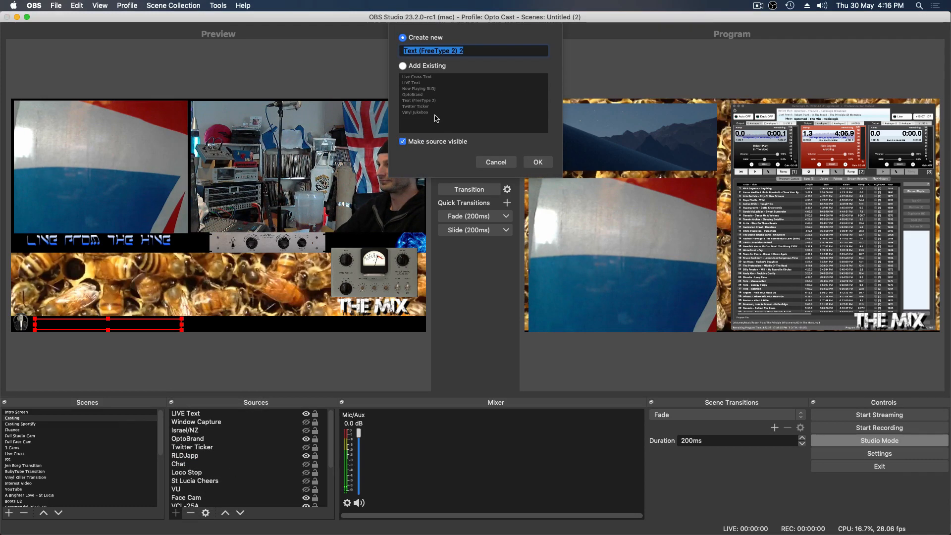
pyautogui.moveTo(526, 150)
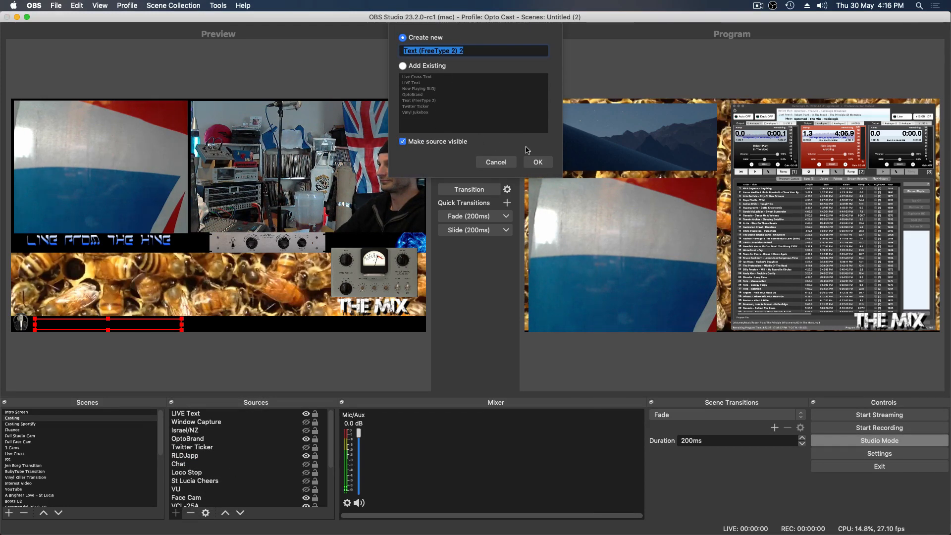
pyautogui.moveTo(459, 63)
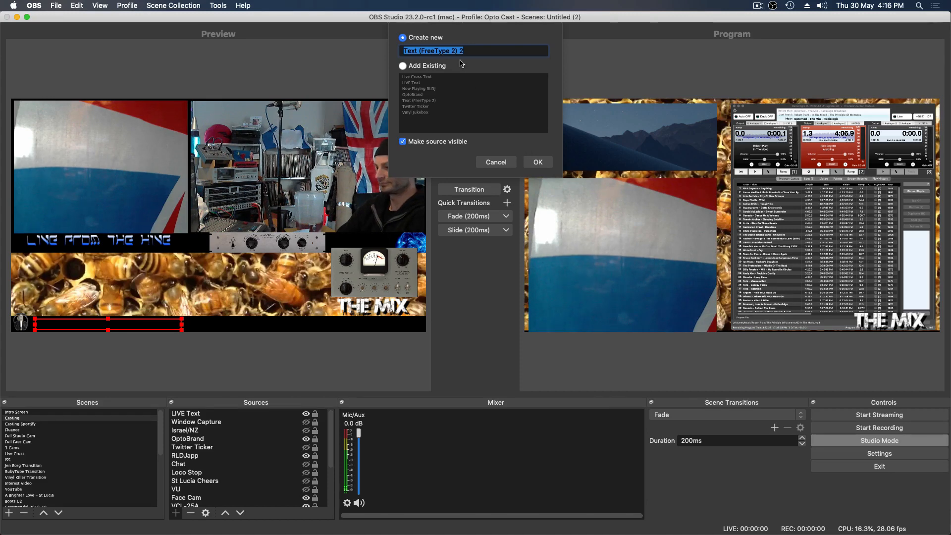
pyautogui.write('Song Title')
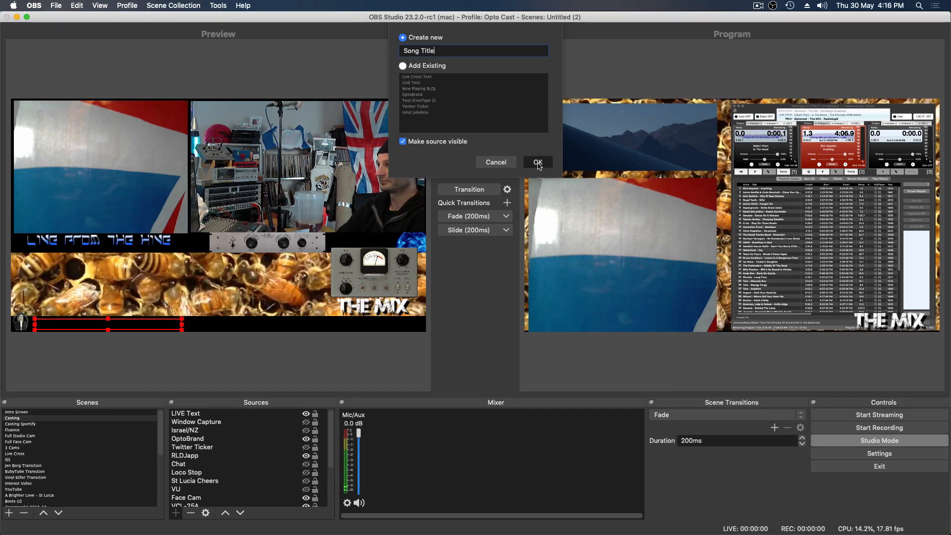
# Set Song Title to read from Music > Radiologik > Web > Now Playing.txt
pyautogui.click(537, 161)
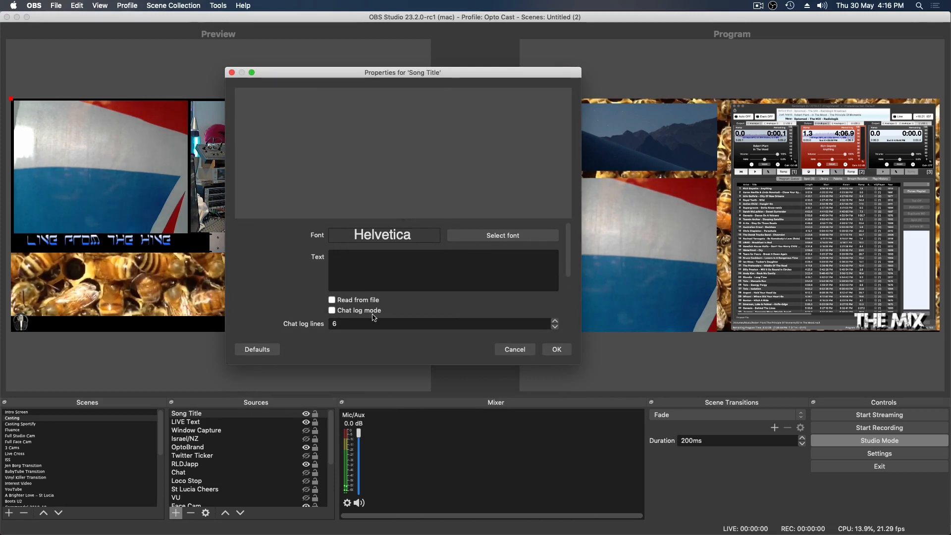
pyautogui.click(332, 299)
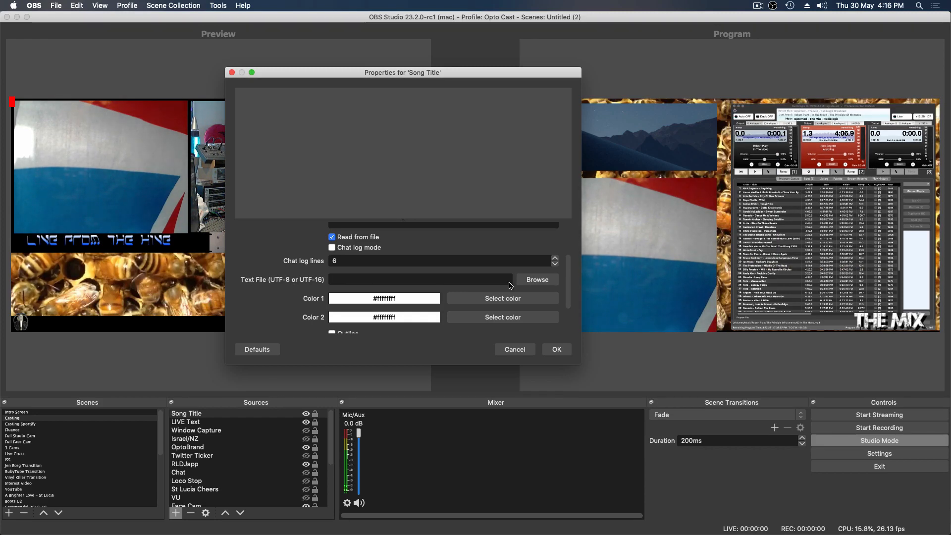
pyautogui.click(536, 279)
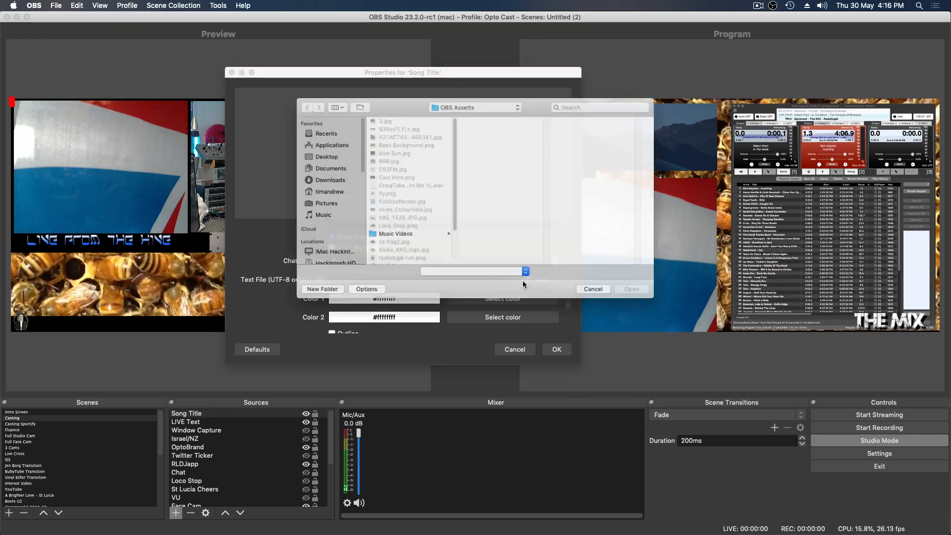
pyautogui.click(325, 203)
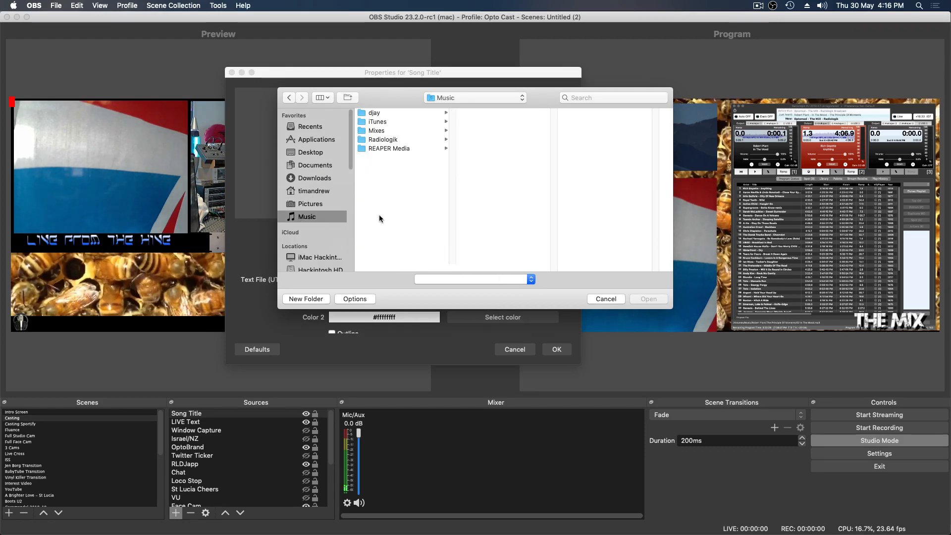
pyautogui.click(382, 140)
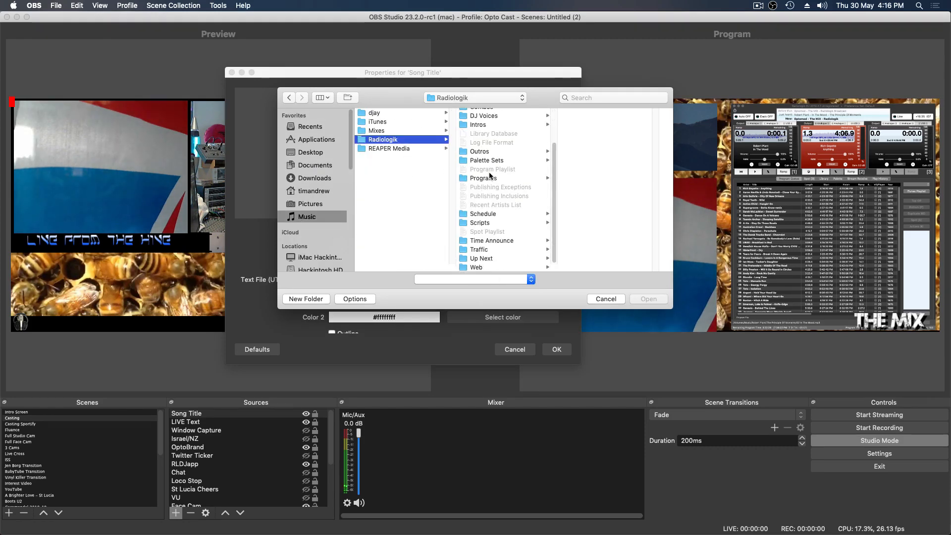
pyautogui.click(476, 267)
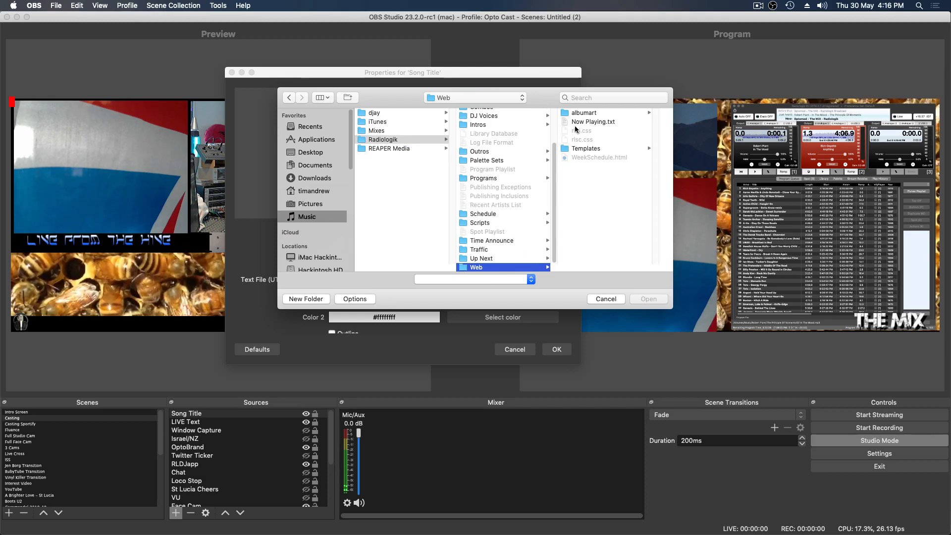
pyautogui.click(592, 121)
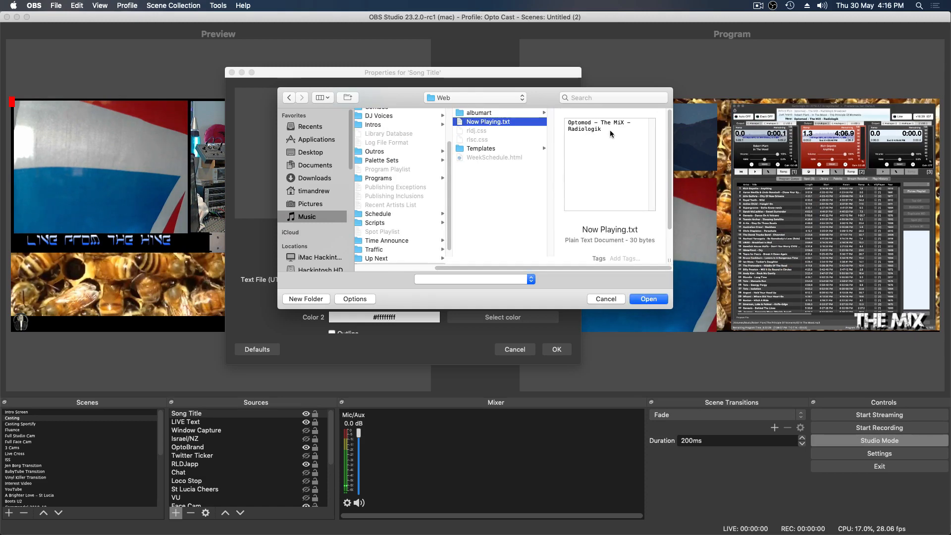
pyautogui.click(647, 298)
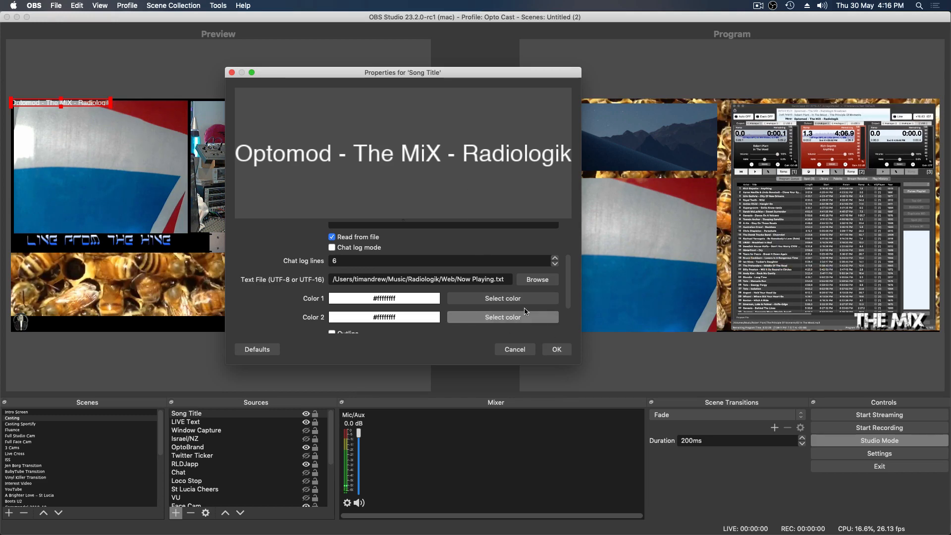
# Set the Song Title text's first colour to yellow (#ffe72f) and apply the properties
pyautogui.click(503, 298)
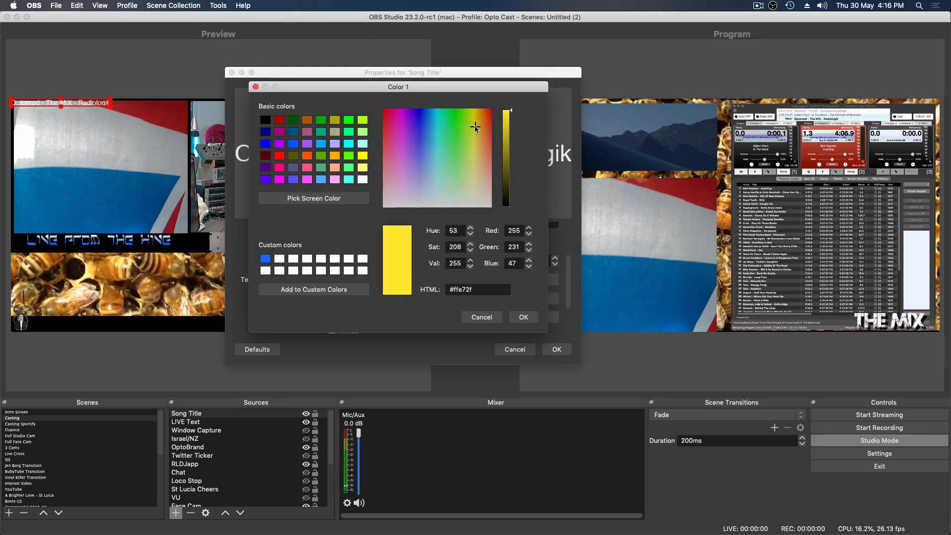
pyautogui.click(522, 317)
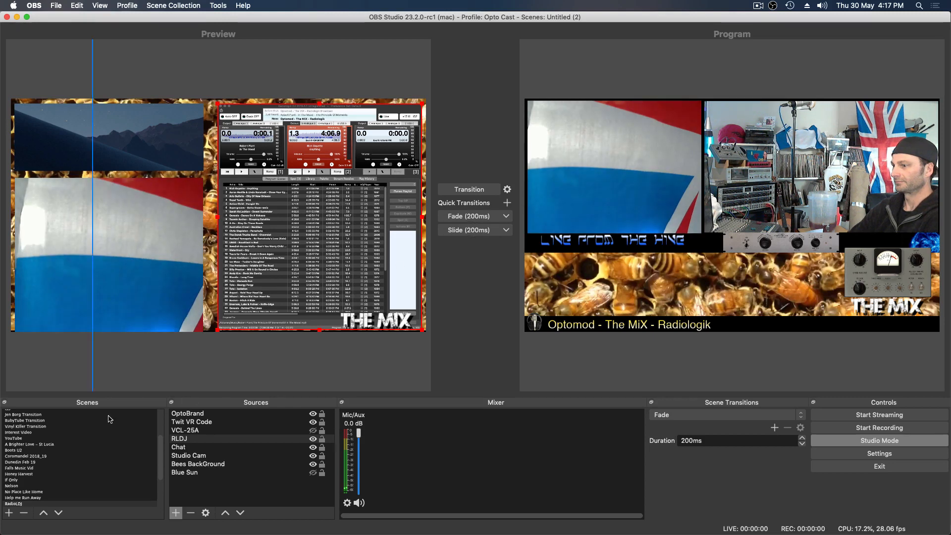
pyautogui.scroll(3)
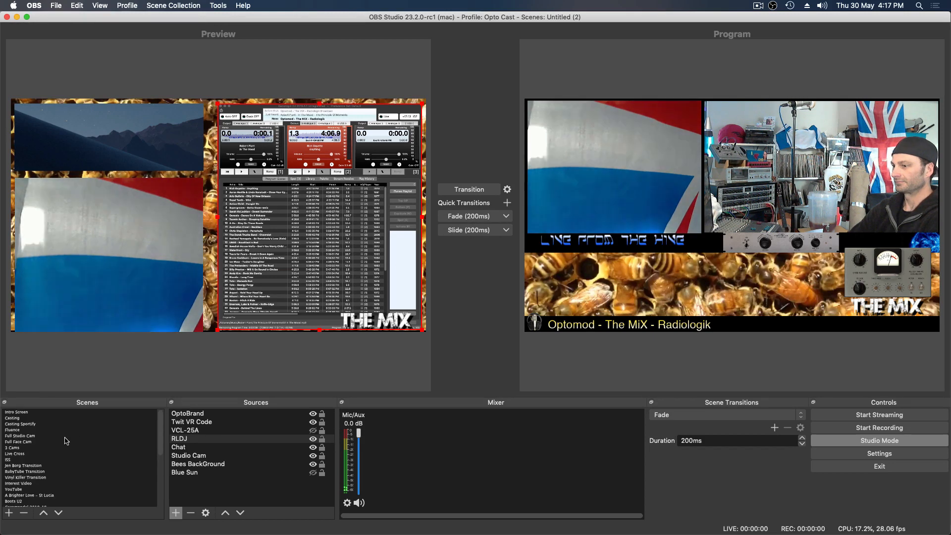
pyautogui.scroll(-3)
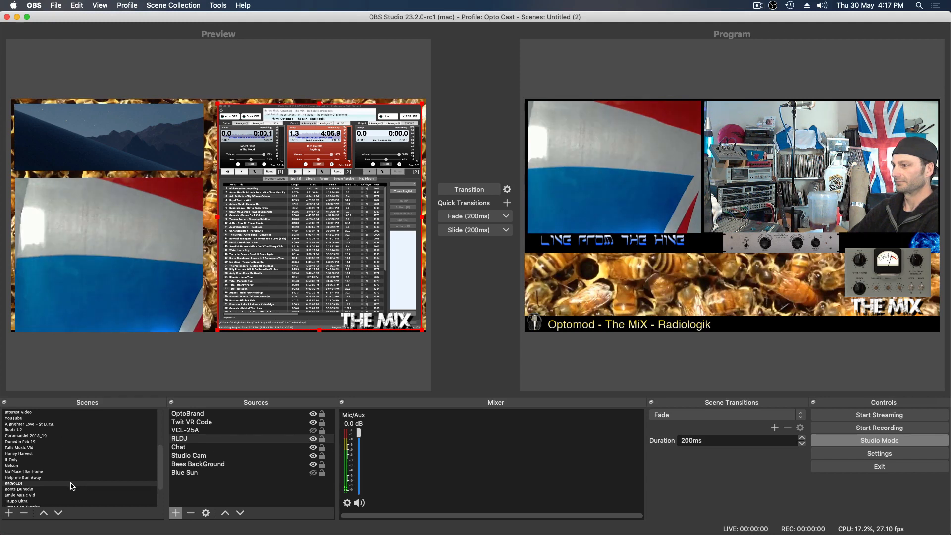
pyautogui.moveTo(153, 461)
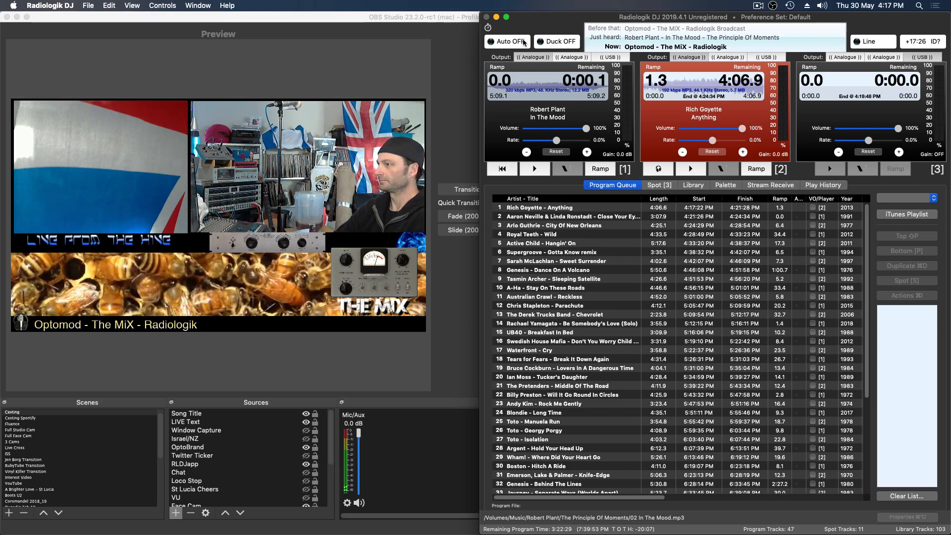
# Turn Auto ON so Rich Goyette's 'Anything' airs and its title reaches the OBS overlay
pyautogui.click(506, 41)
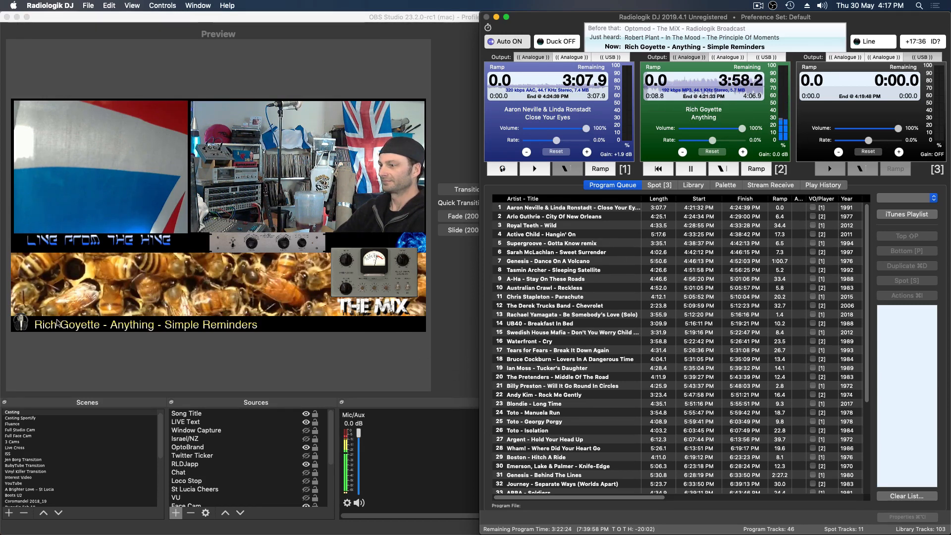
pyautogui.moveTo(217, 366)
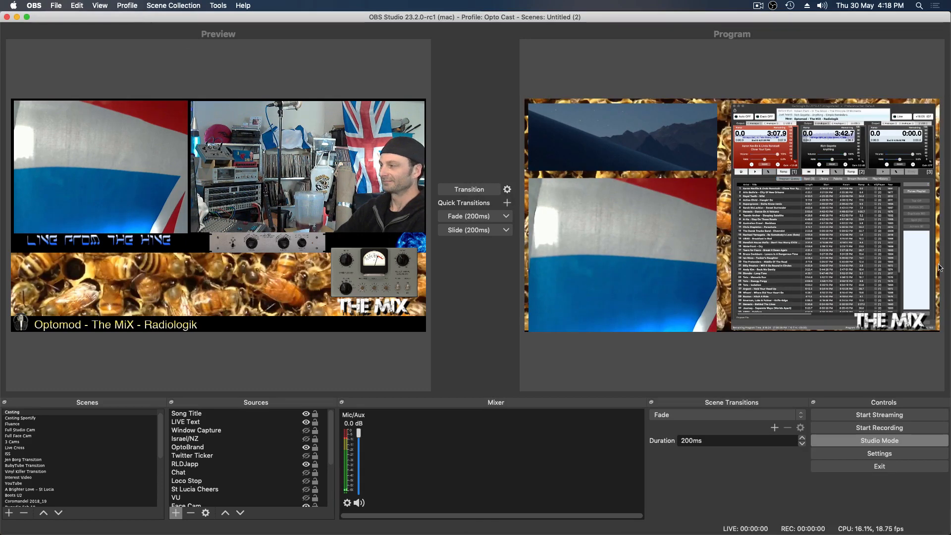
# Bring Radiologik DJ to the front via the app switcher
pyautogui.press('cmd+tab')
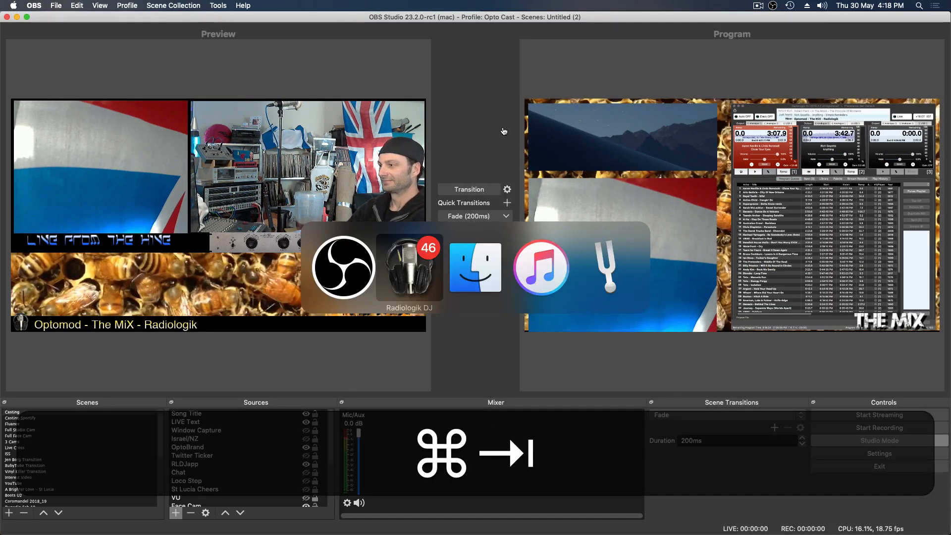
pyautogui.click(410, 267)
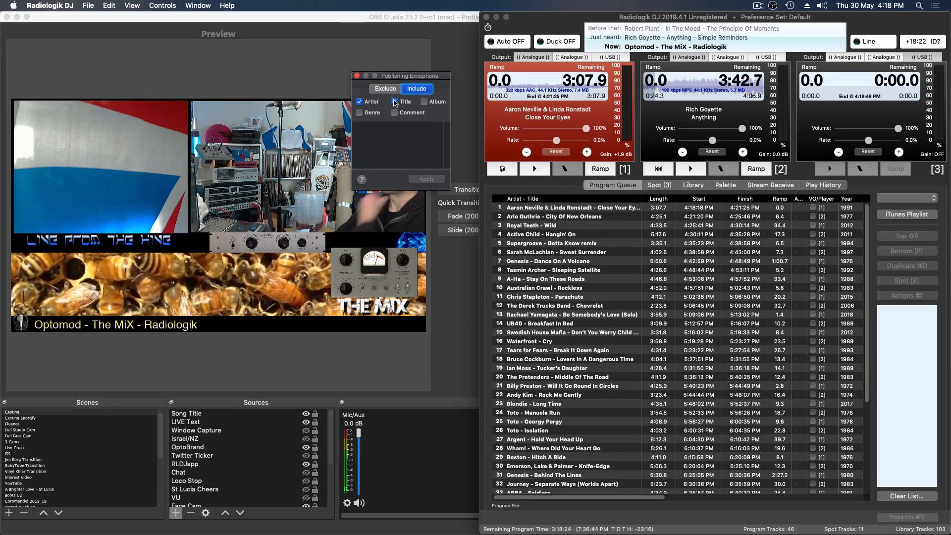
# Exclude the ID, Promo, Liner, Stager and Sweeper genres from publishing, check the library genres, and close the settings
pyautogui.click(385, 88)
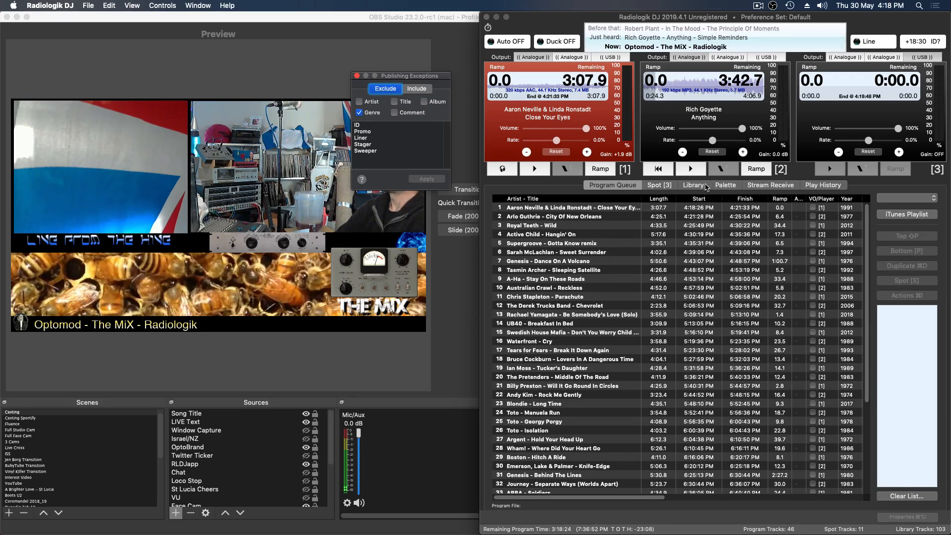
pyautogui.click(693, 186)
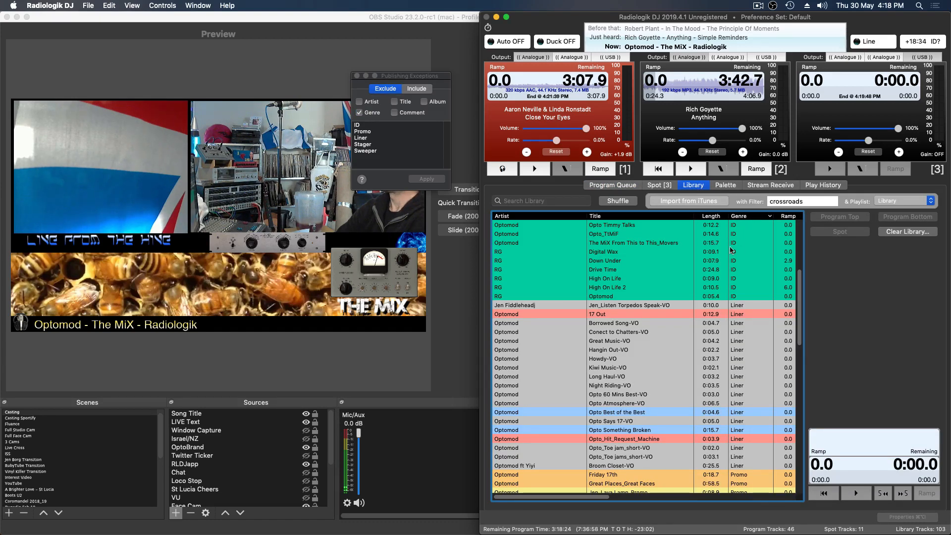
pyautogui.scroll(-3)
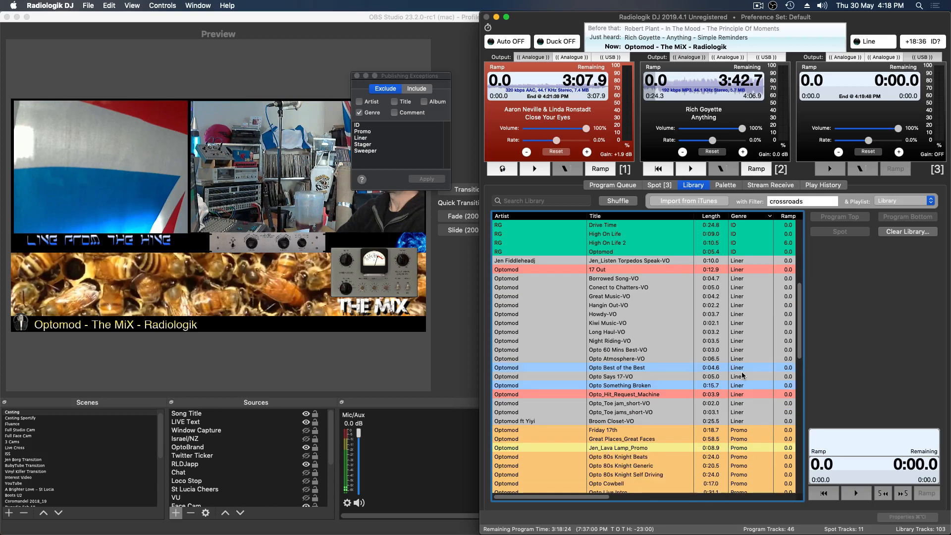
pyautogui.scroll(-3)
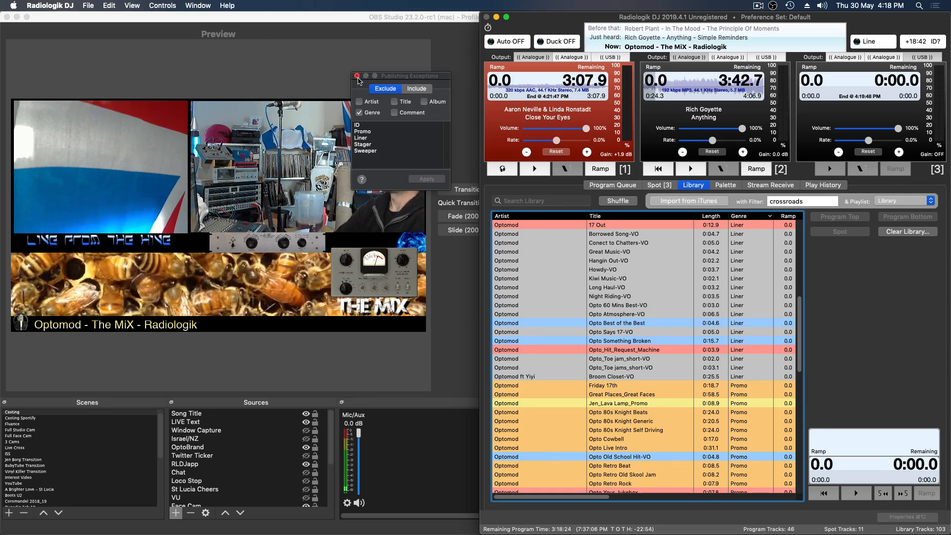
pyautogui.click(357, 77)
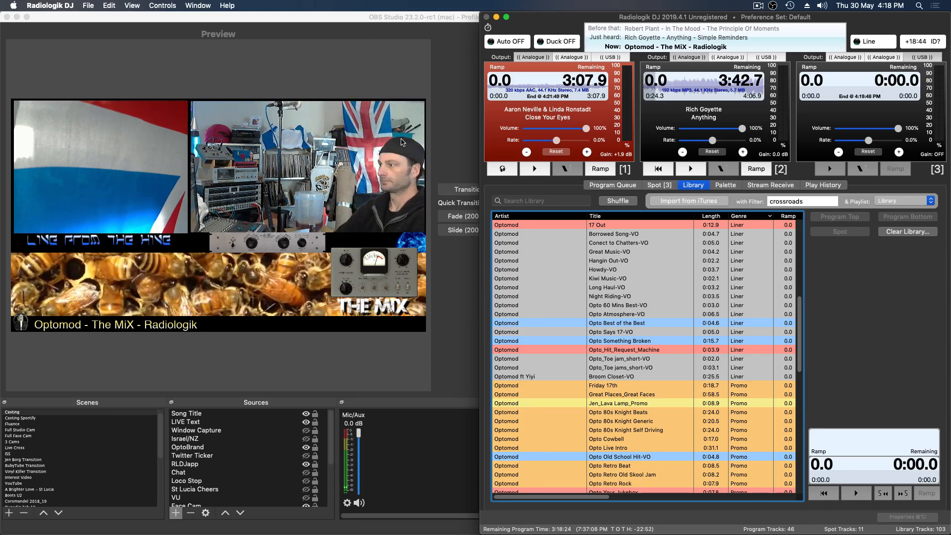
# Load and play the Great Music-VO liner on player 3, then show the Program Queue again
pyautogui.click(610, 251)
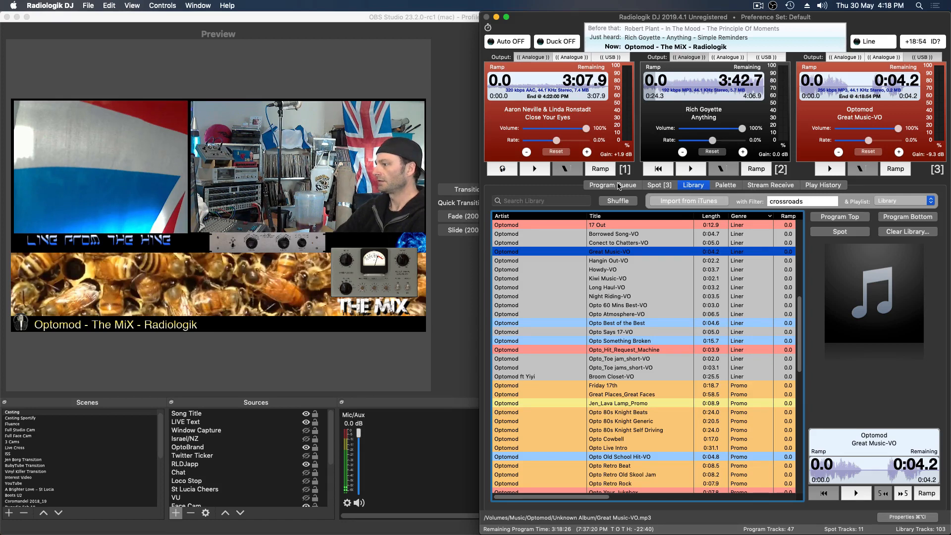
pyautogui.click(612, 186)
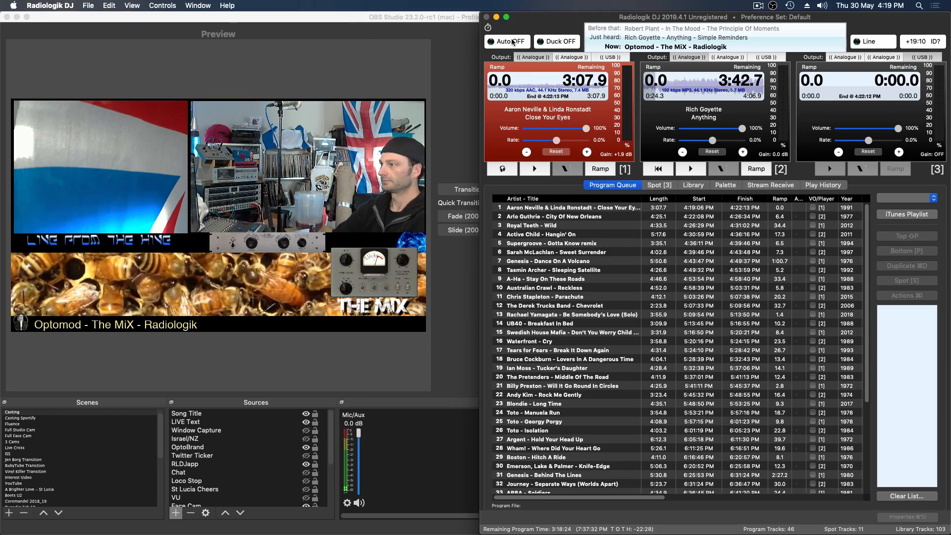
# Run Auto to air Aaron Neville, skip to Arlo Guthrie's 'City Of New Orleans', then turn Auto off
pyautogui.click(508, 42)
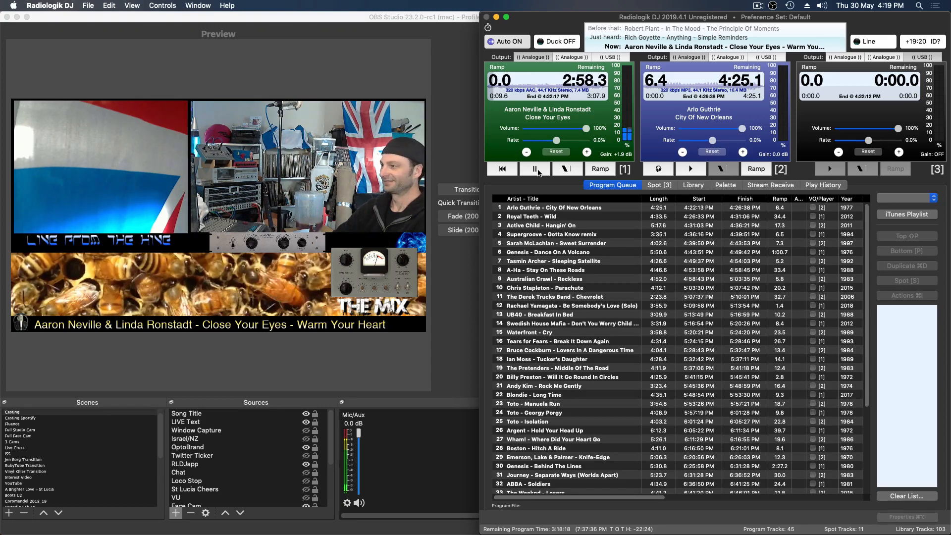
pyautogui.click(534, 169)
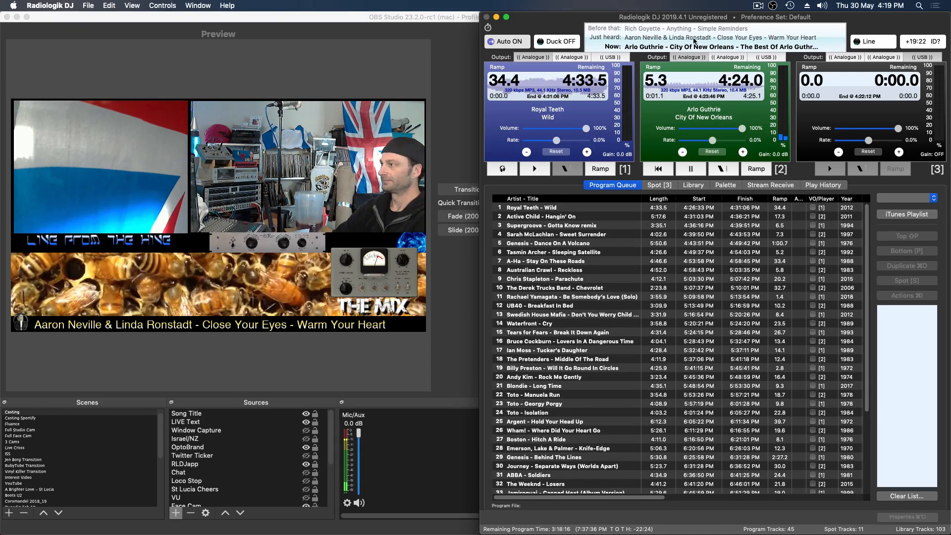
pyautogui.click(507, 41)
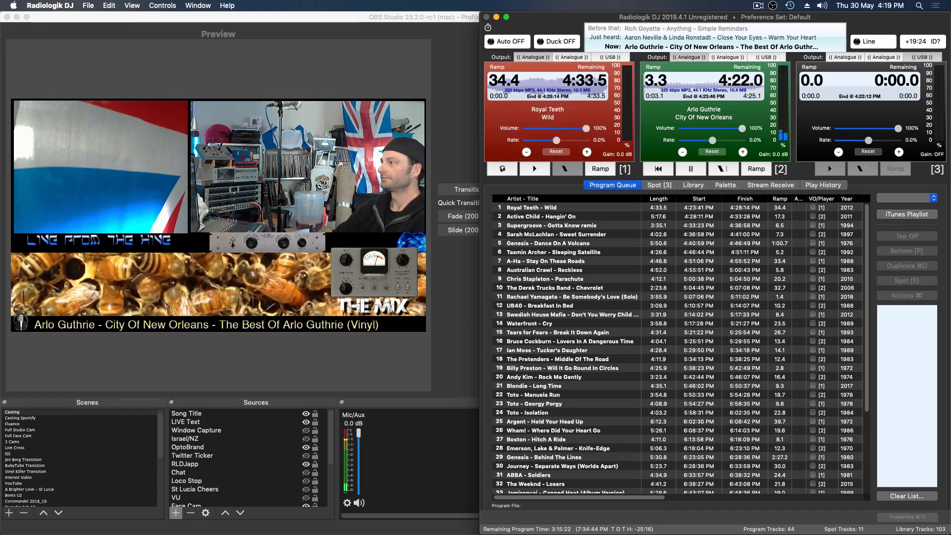